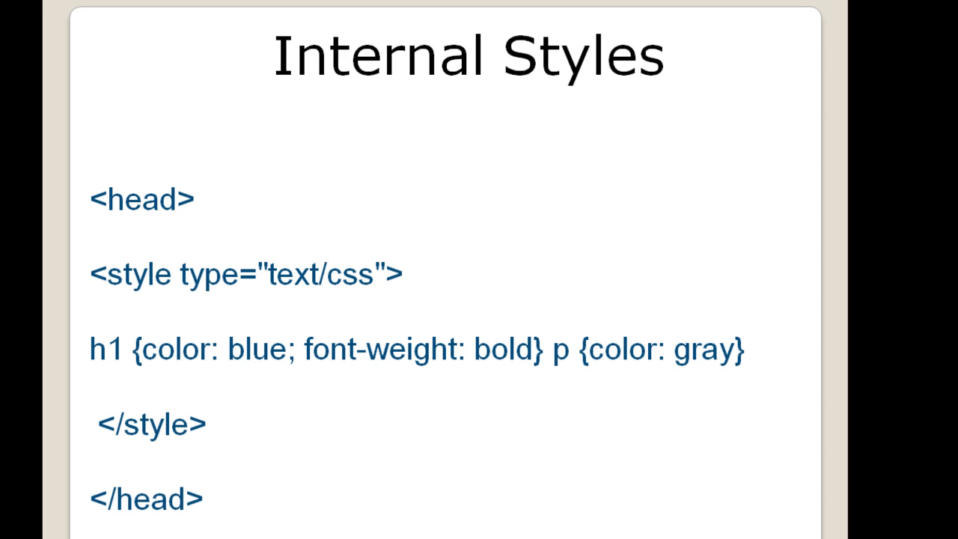
pyautogui.moveTo(185, 6)
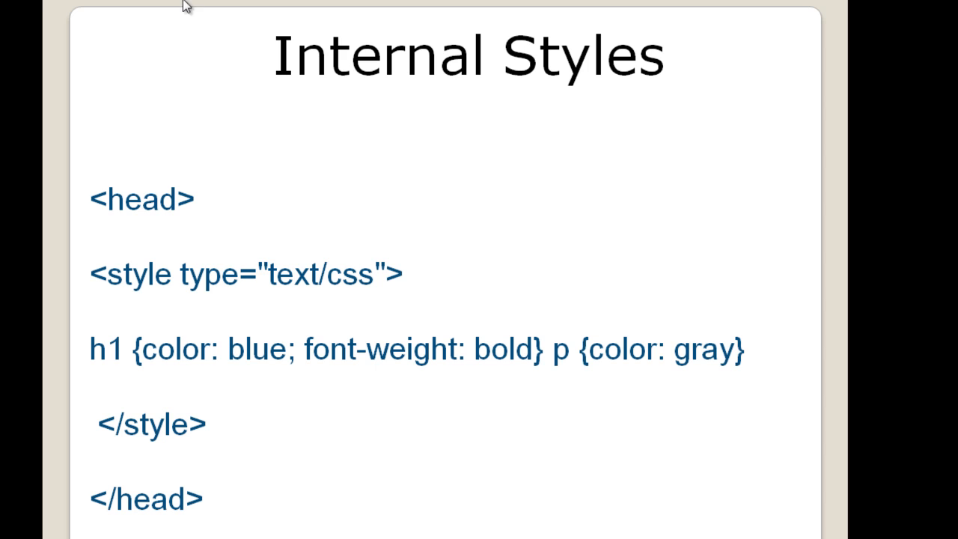
pyautogui.moveTo(132, 217)
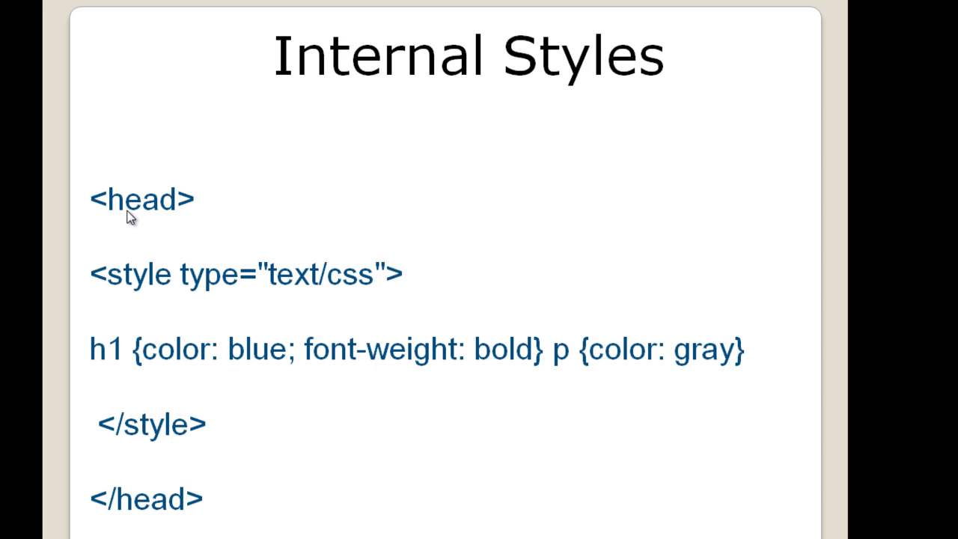
pyautogui.moveTo(127, 226)
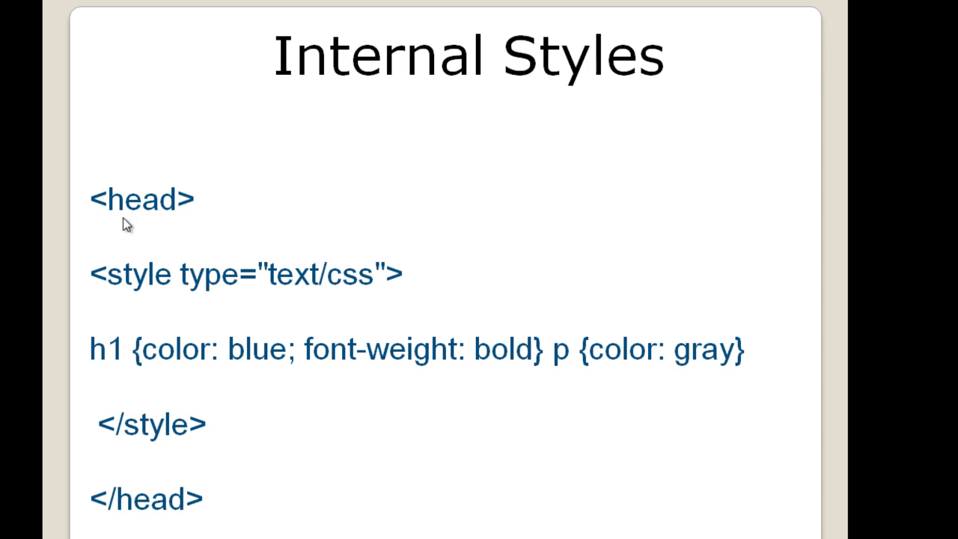
pyautogui.moveTo(313, 270)
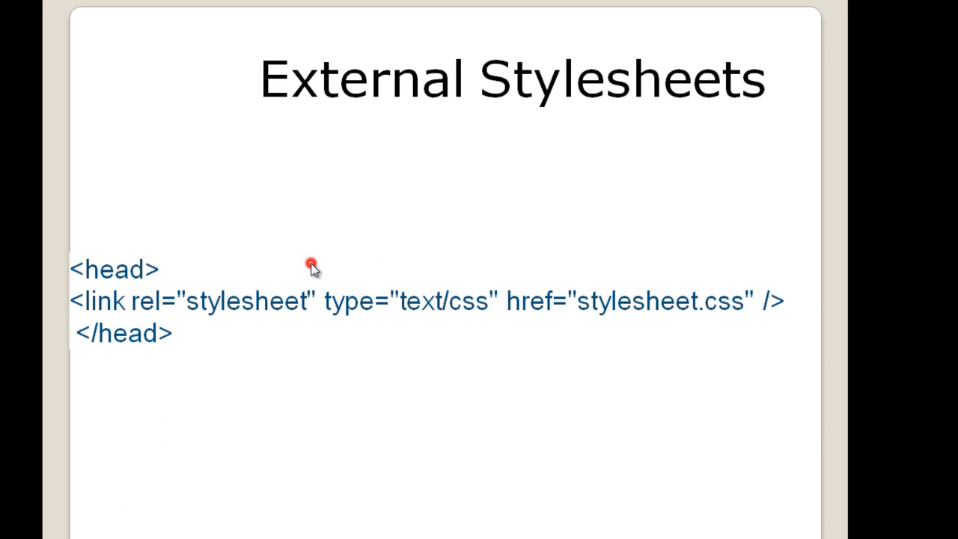
pyautogui.moveTo(313, 266)
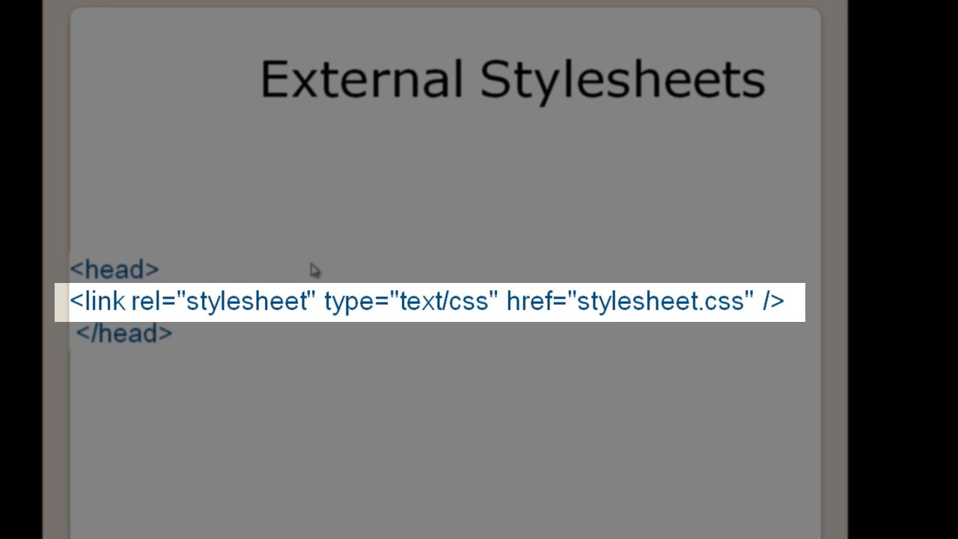
pyautogui.moveTo(631, 316)
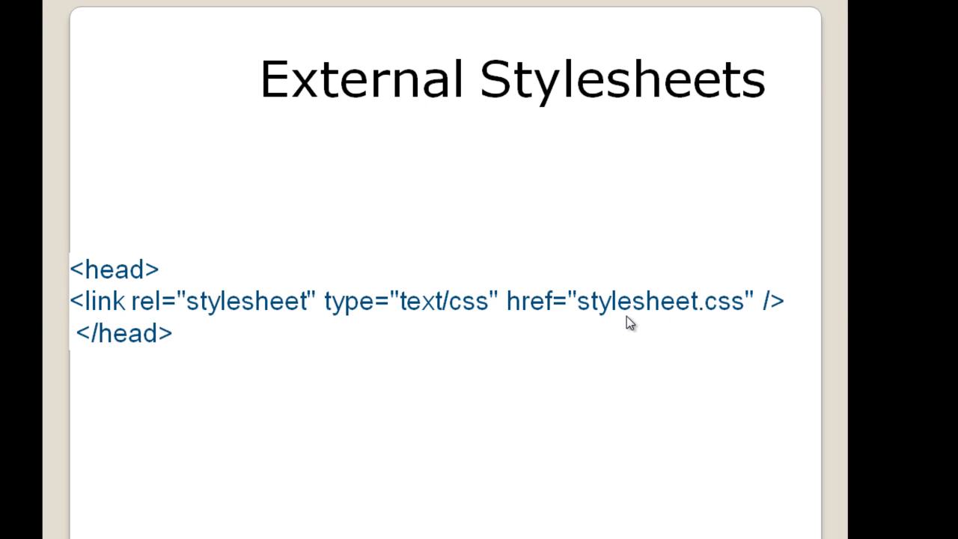
pyautogui.moveTo(536, 313)
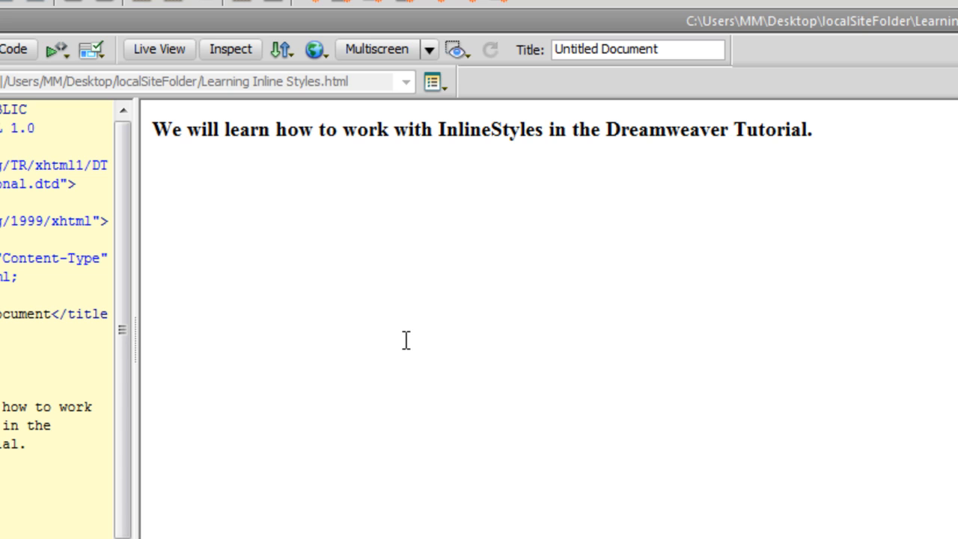
# Step: Select the word InlineStyles in the introductory sentence for styling
pyautogui.click(820, 128)
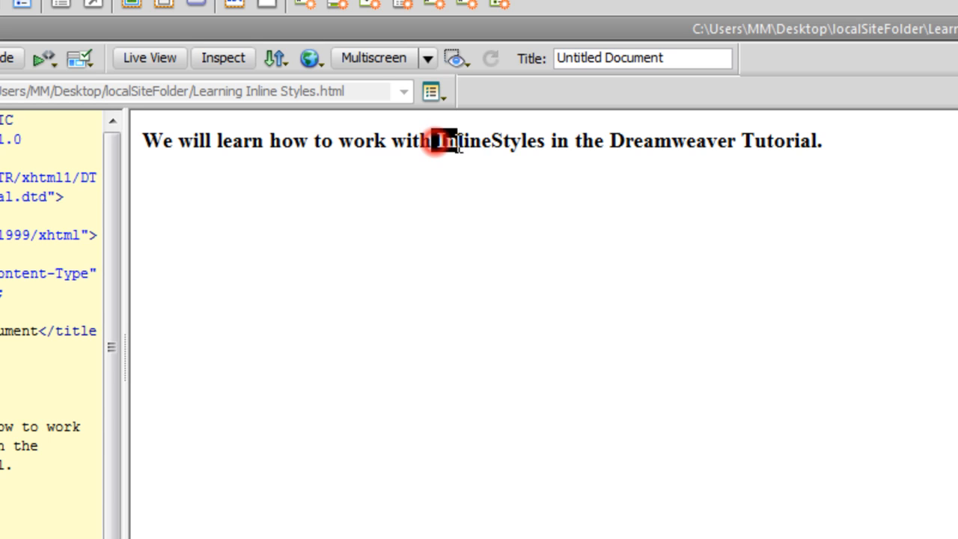
pyautogui.doubleClick(487, 141)
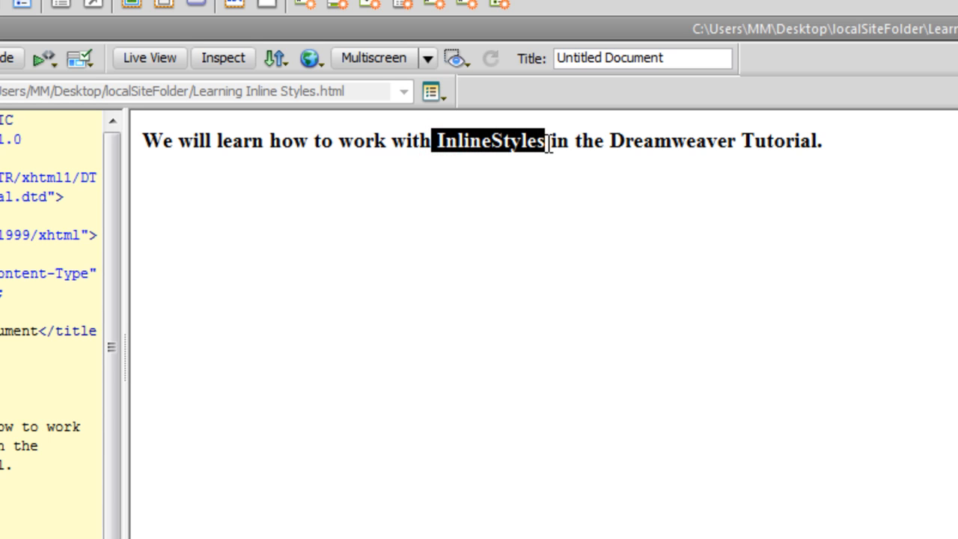
pyautogui.click(827, 141)
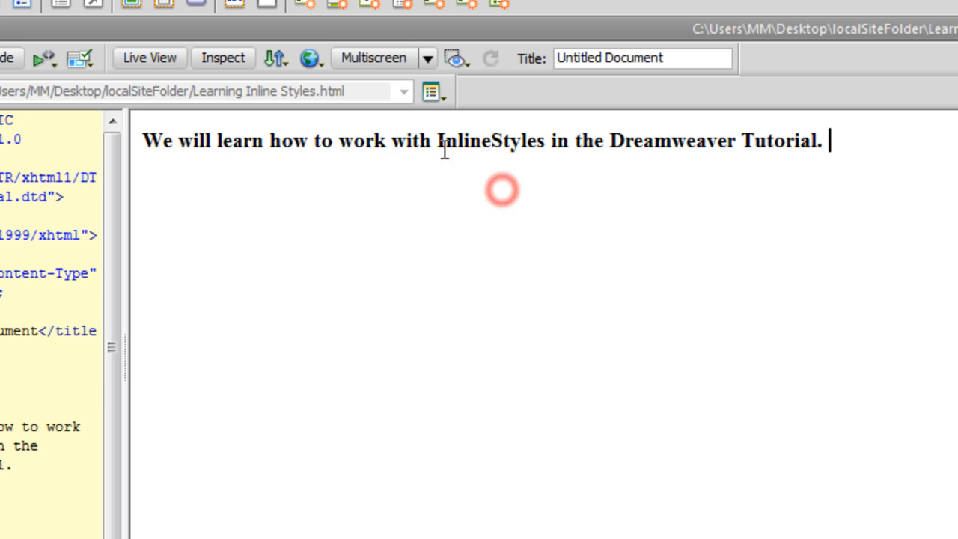
pyautogui.doubleClick(481, 141)
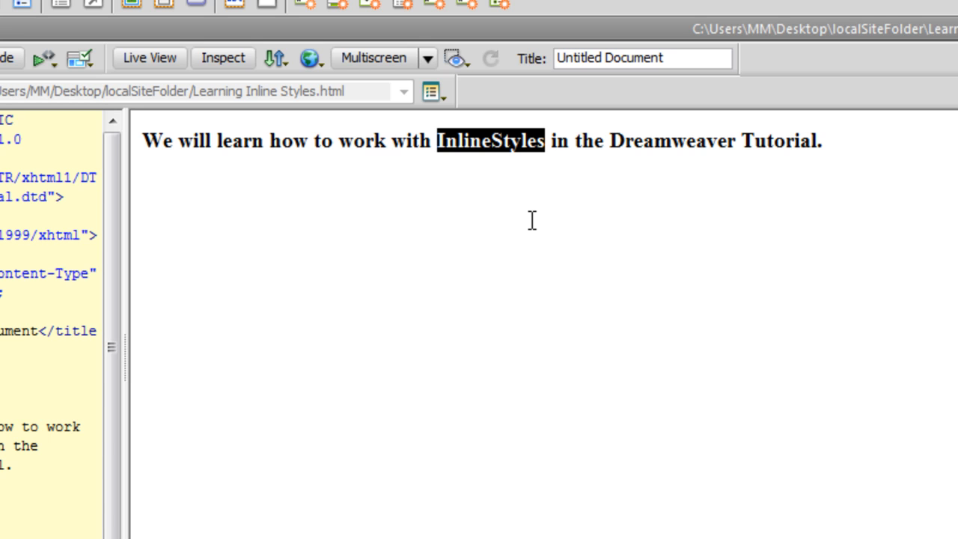
pyautogui.moveTo(497, 149)
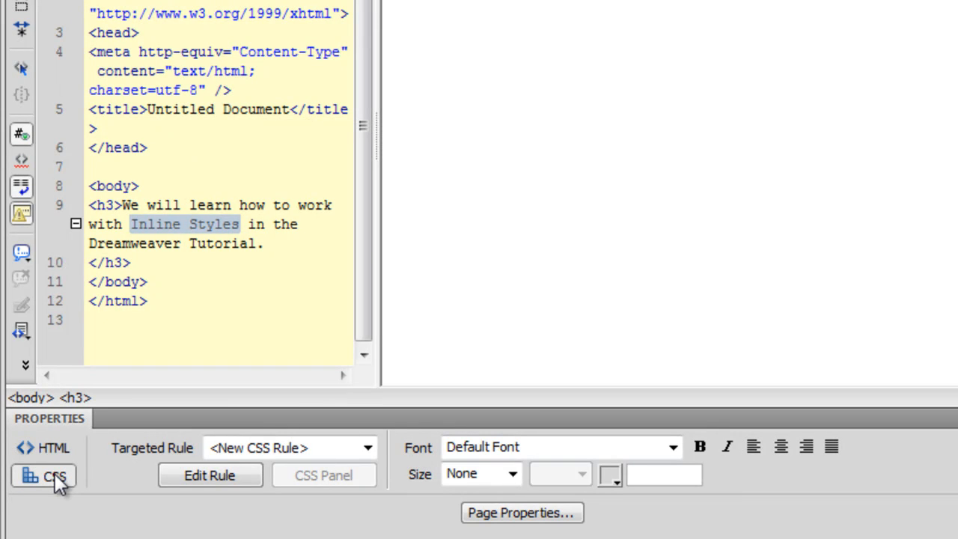
pyautogui.moveTo(887, 527)
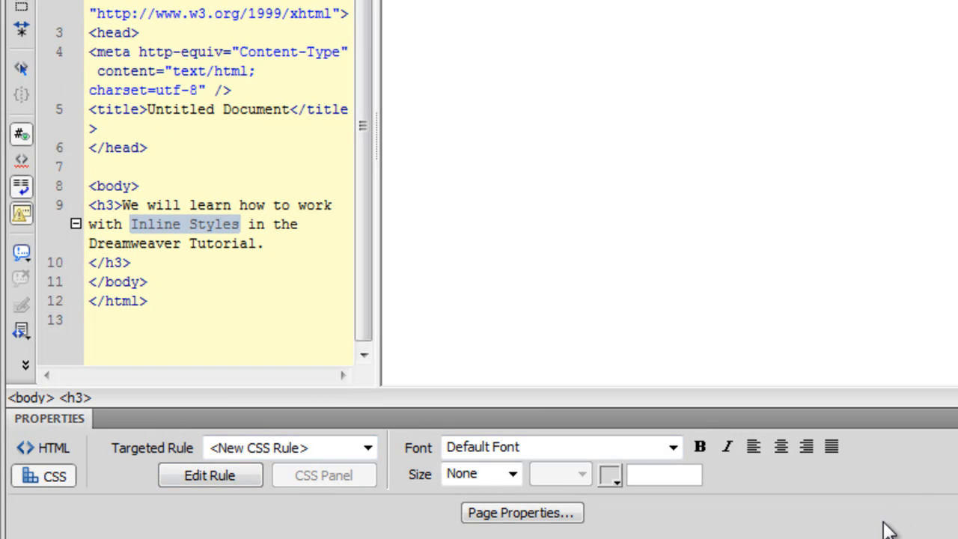
pyautogui.moveTo(337, 537)
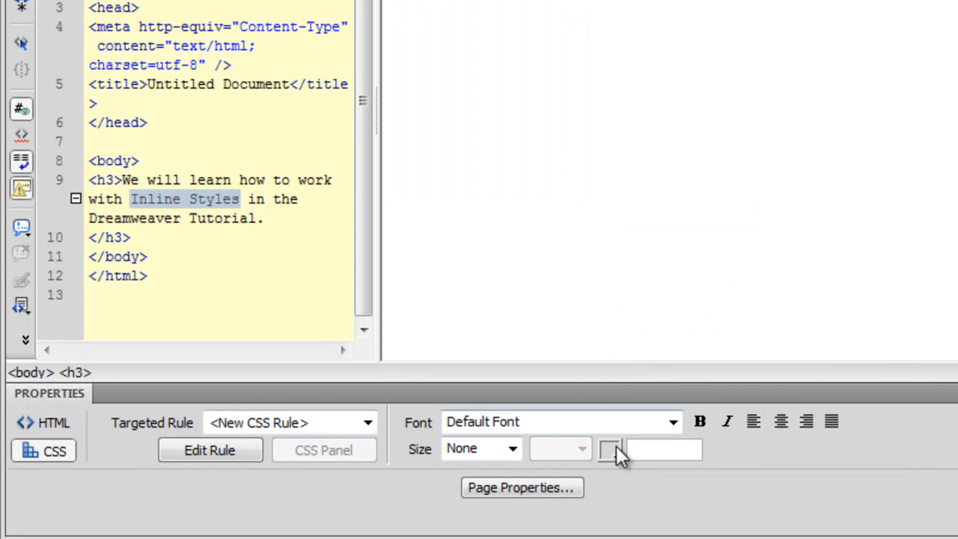
pyautogui.moveTo(612, 449)
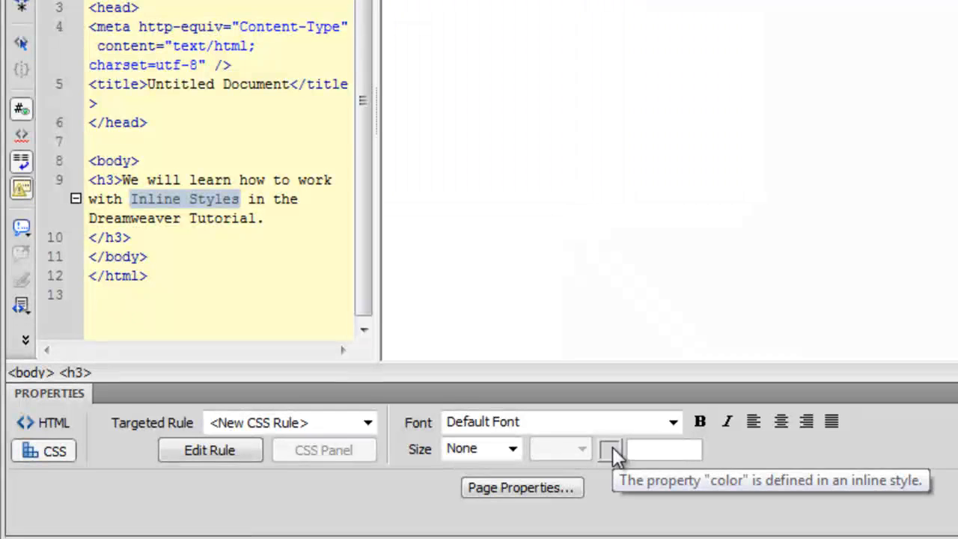
# Step: Start setting a text color, bringing up the New CSS Rule dialog
pyautogui.click(610, 450)
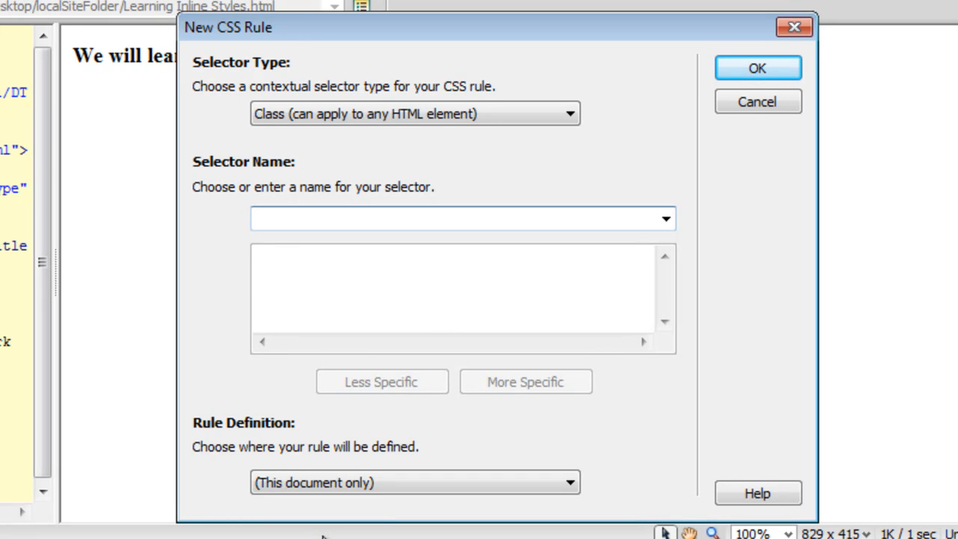
# Step: Cancel the New CSS Rule dialog without naming or creating a rule
pyautogui.click(457, 218)
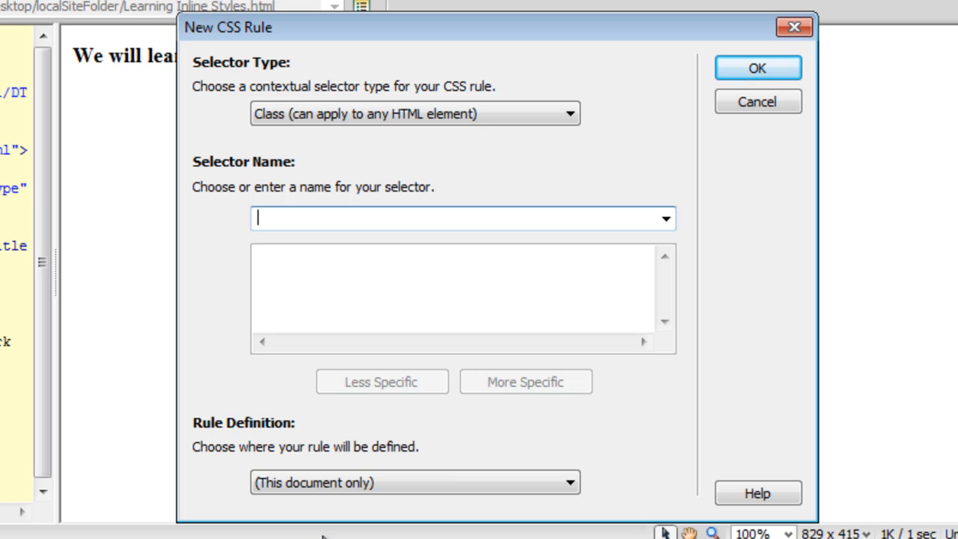
pyautogui.moveTo(912, 141)
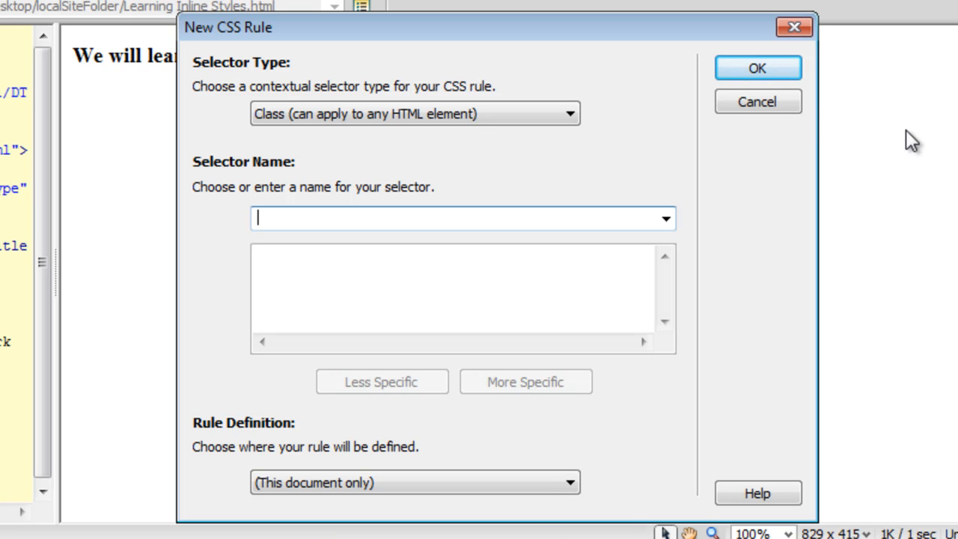
pyautogui.click(758, 102)
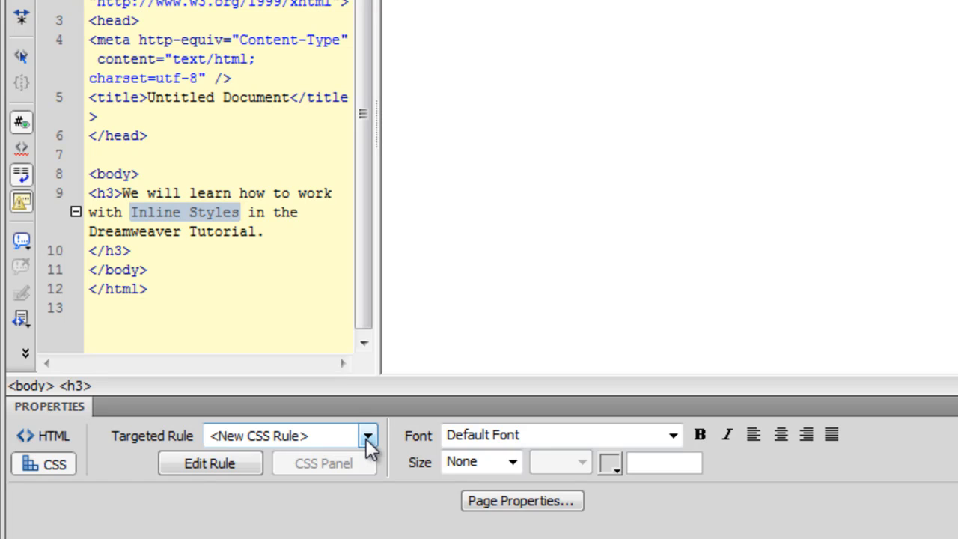
# Step: Target a new inline style and color the Inline Styles phrase #900, then inspect the span
pyautogui.click(368, 436)
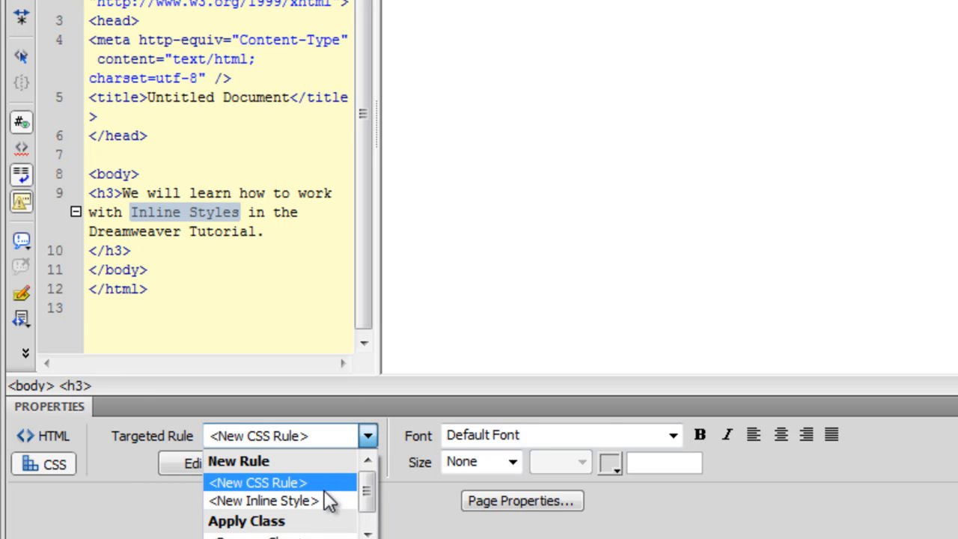
pyautogui.click(264, 500)
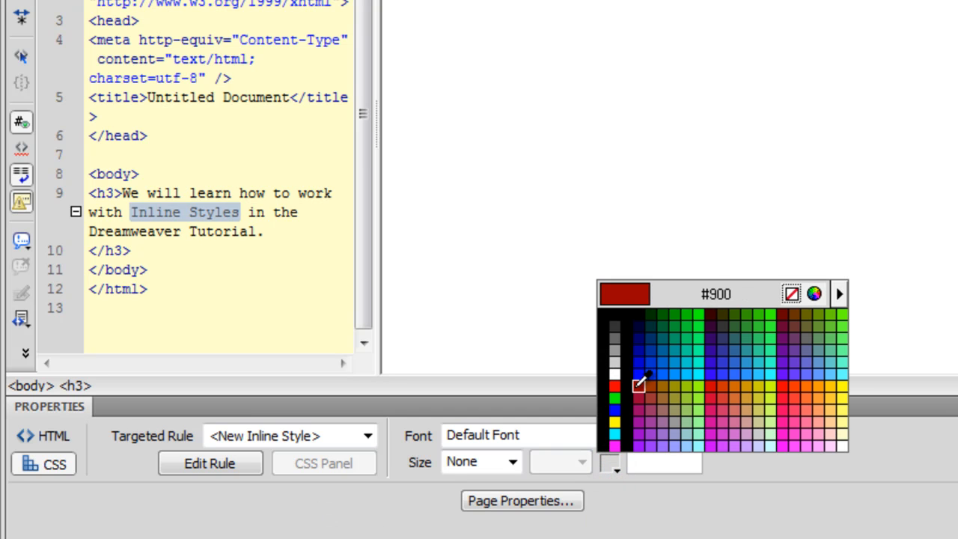
pyautogui.click(637, 384)
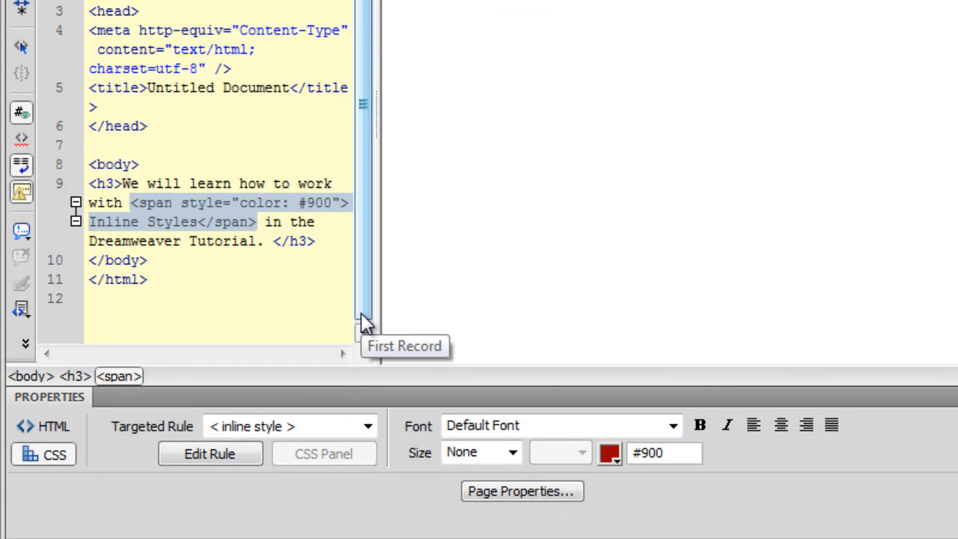
pyautogui.moveTo(243, 221)
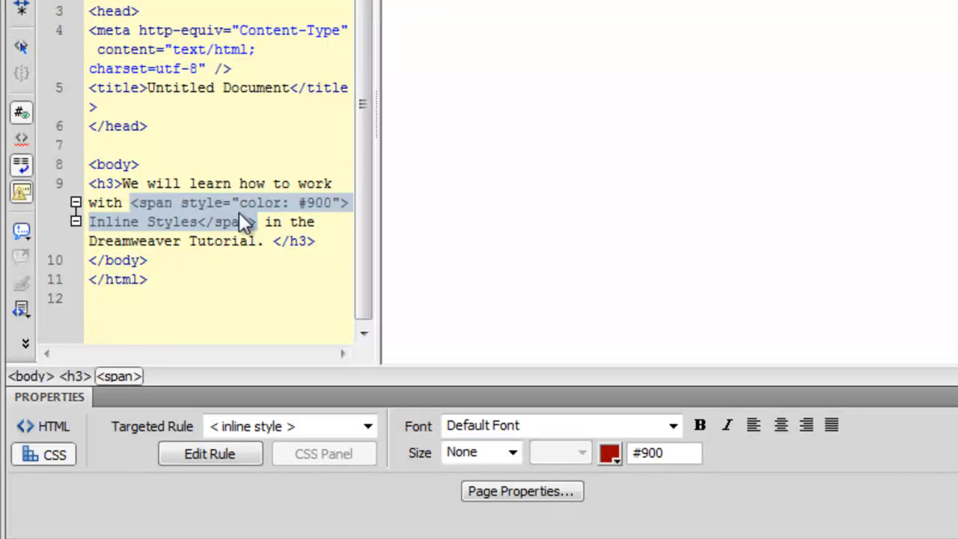
pyautogui.click(156, 222)
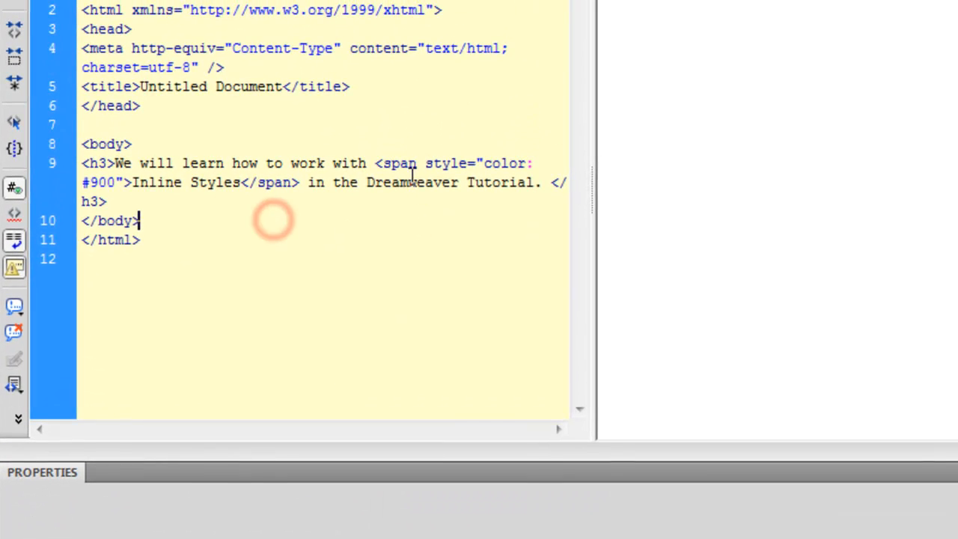
pyautogui.doubleClick(447, 163)
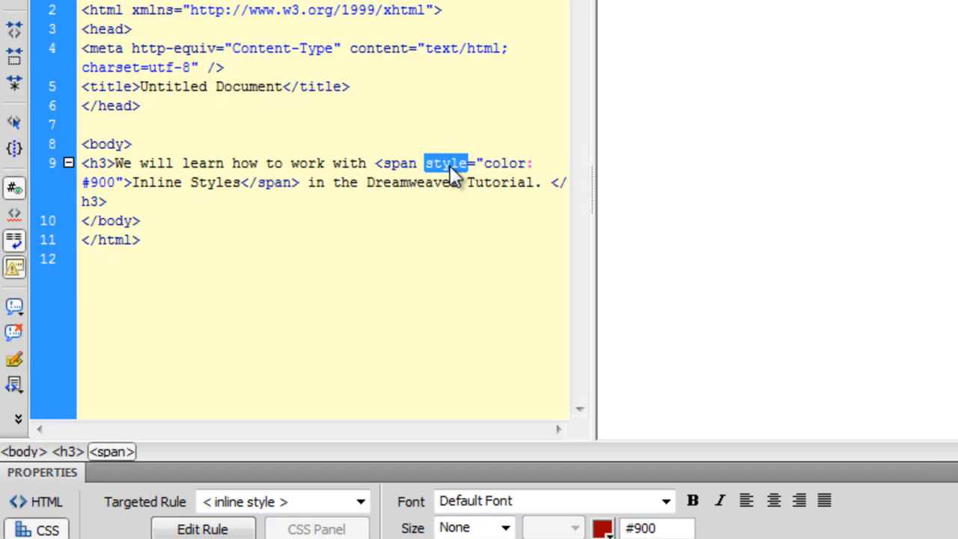
pyautogui.doubleClick(504, 163)
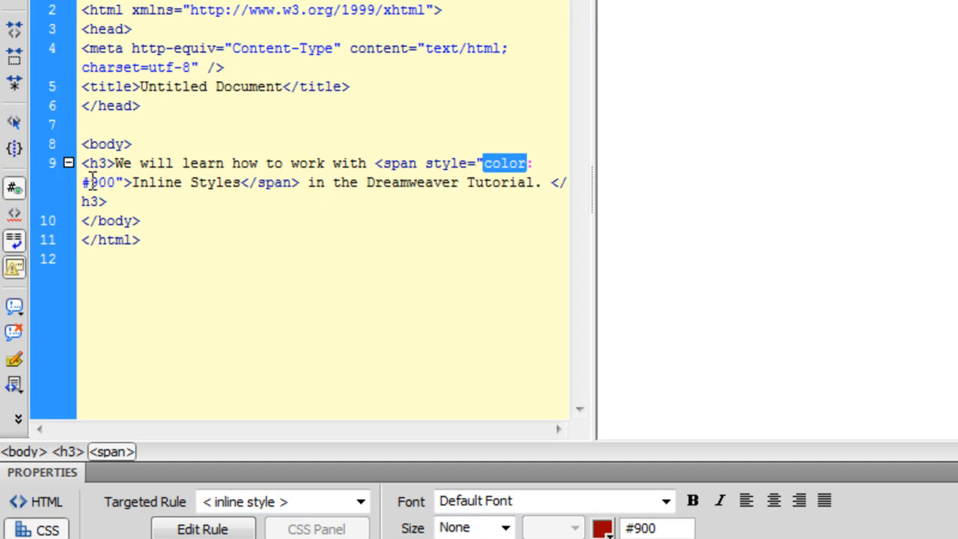
pyautogui.moveTo(551, 335)
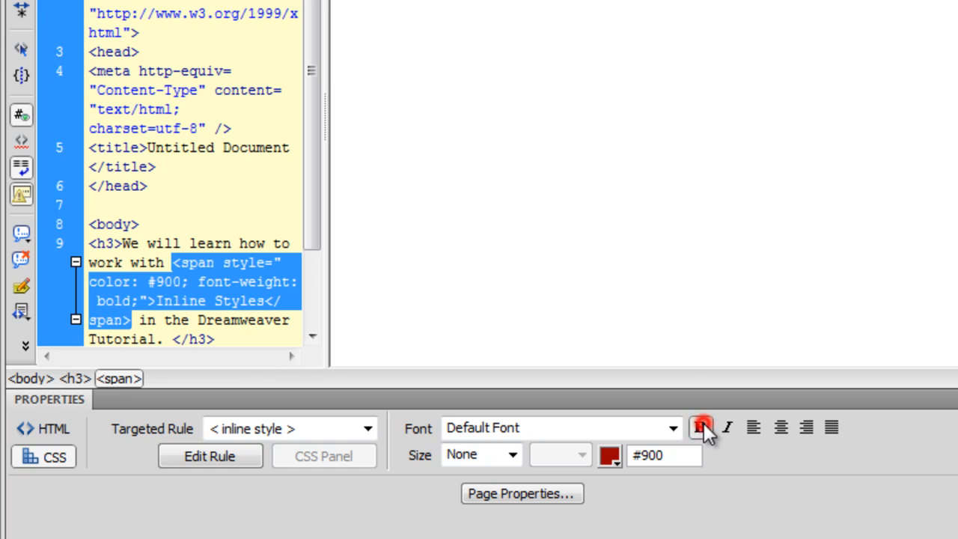
# Step: Make the Inline Styles span italic via the Properties panel
pyautogui.click(728, 428)
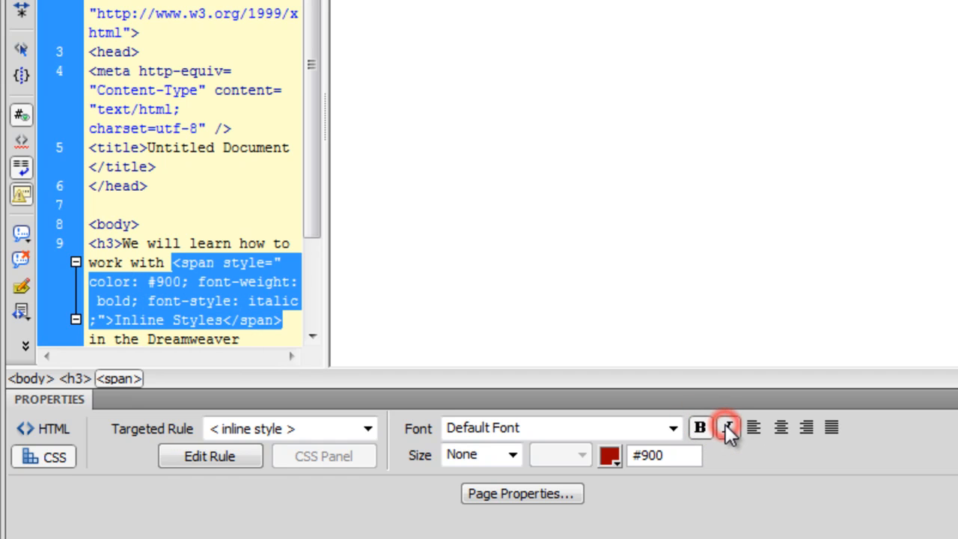
pyautogui.moveTo(728, 429)
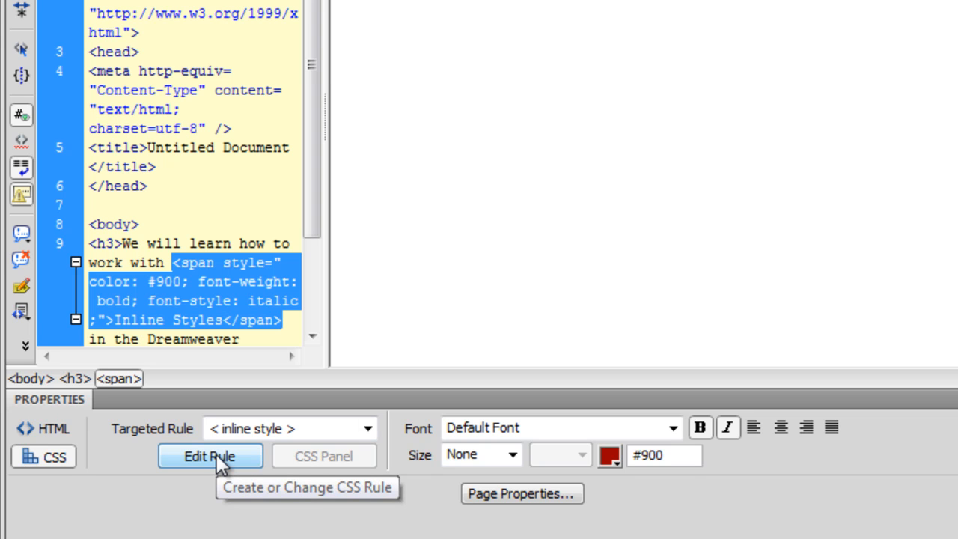
# Step: Add underline text-decoration to the inline style through the CSS Rule definition dialog
pyautogui.click(209, 455)
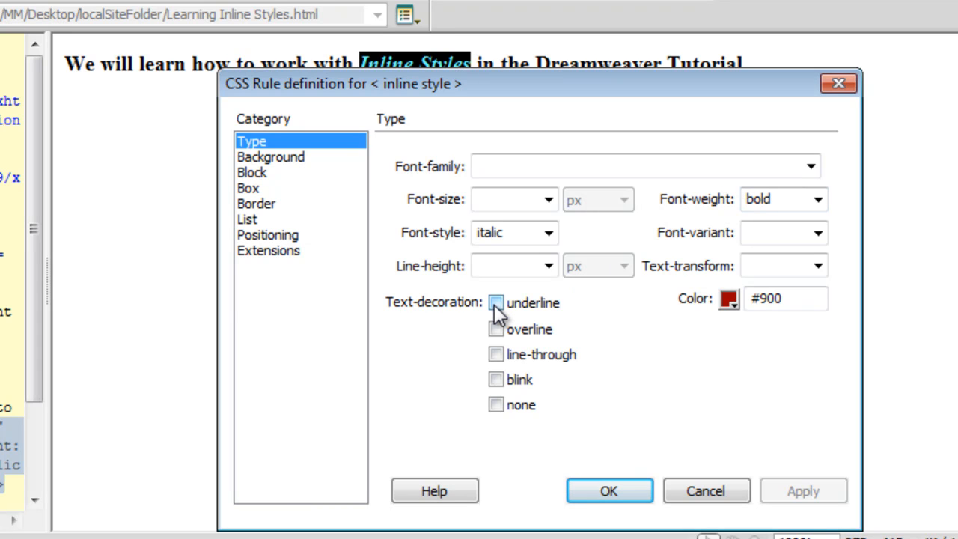
pyautogui.click(497, 302)
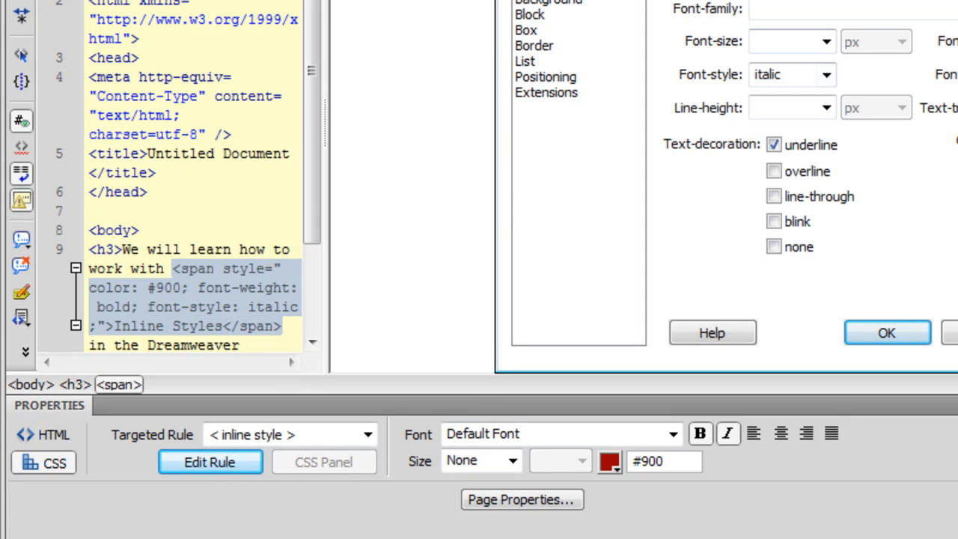
pyautogui.click(887, 332)
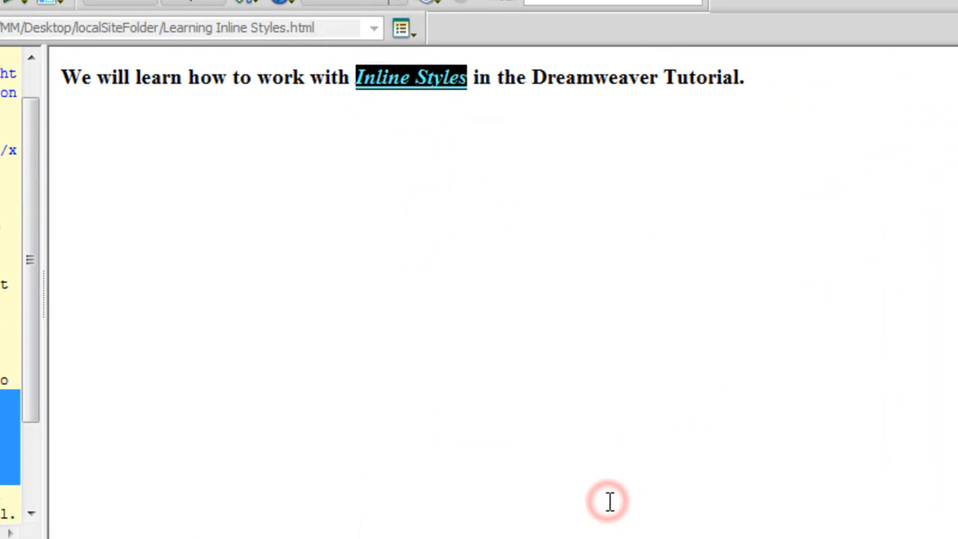
pyautogui.click(751, 78)
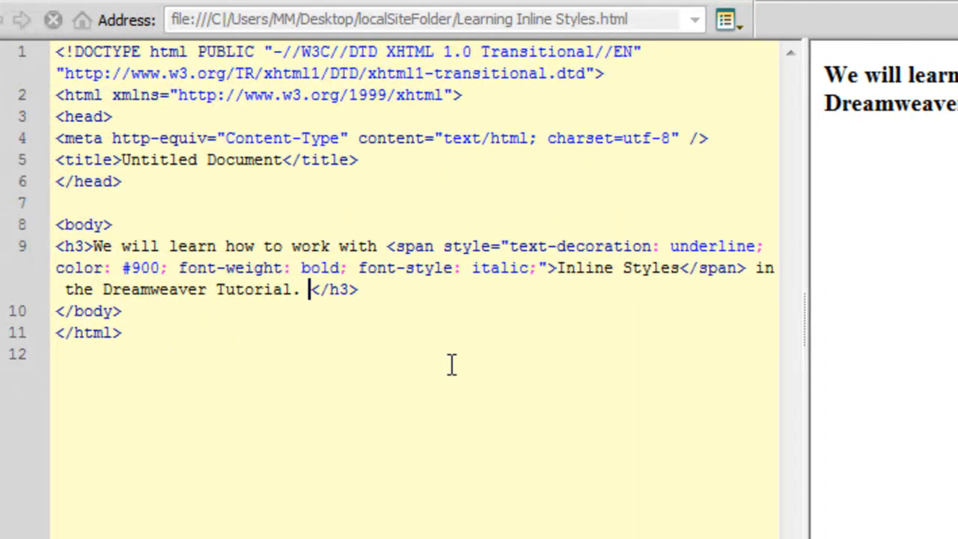
pyautogui.doubleClick(413, 246)
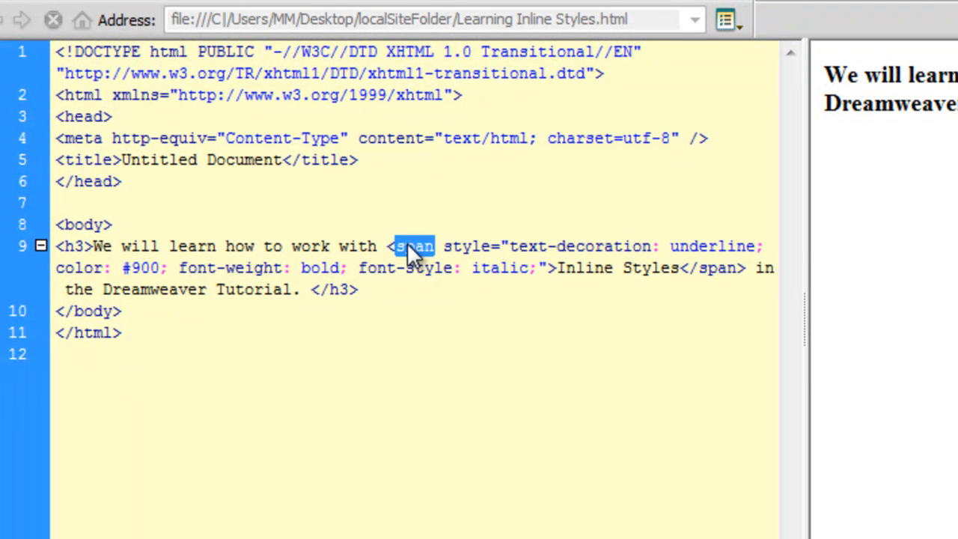
pyautogui.doubleClick(466, 245)
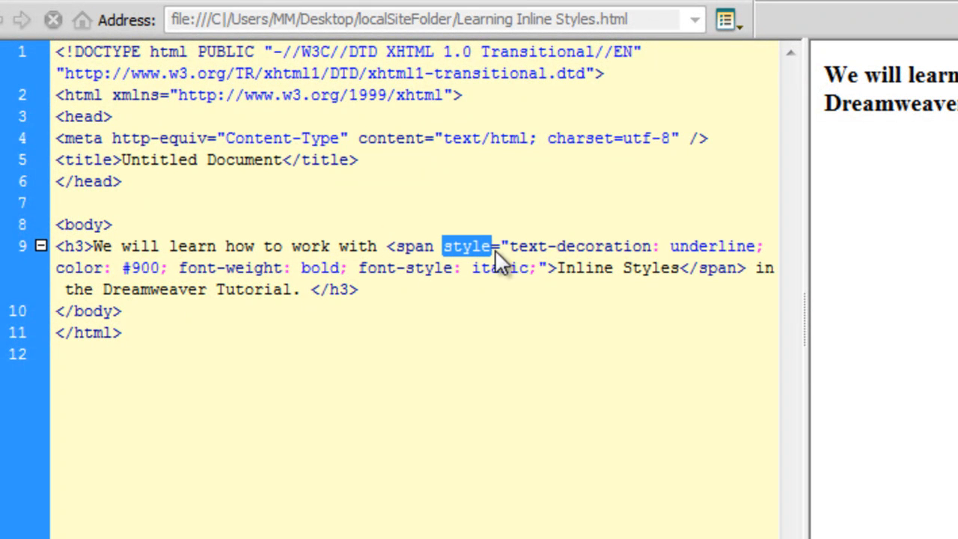
pyautogui.doubleClick(713, 246)
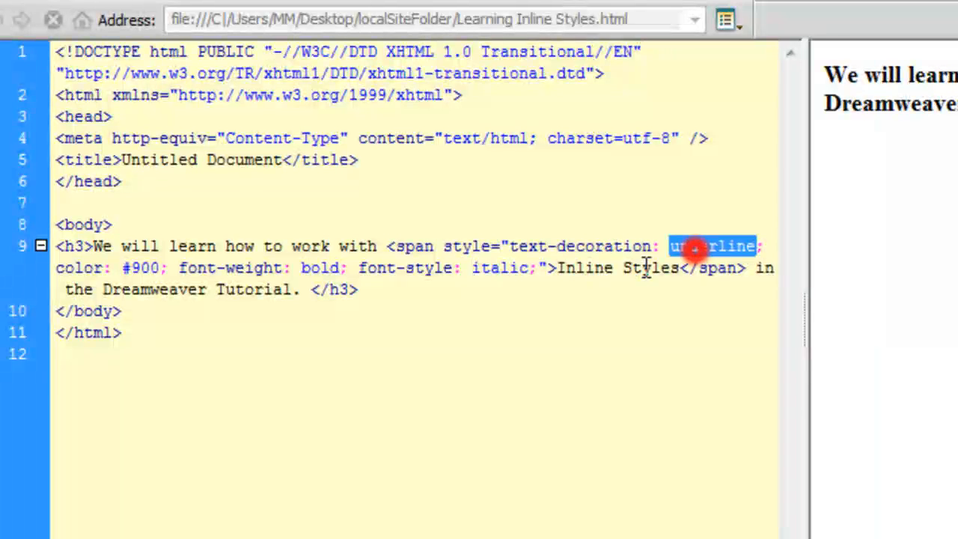
pyautogui.doubleClick(141, 268)
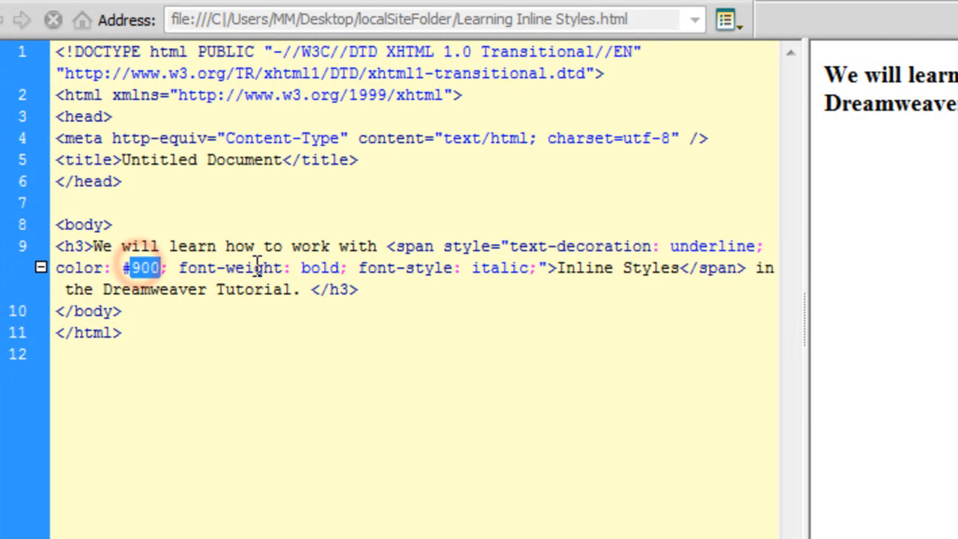
pyautogui.doubleClick(253, 268)
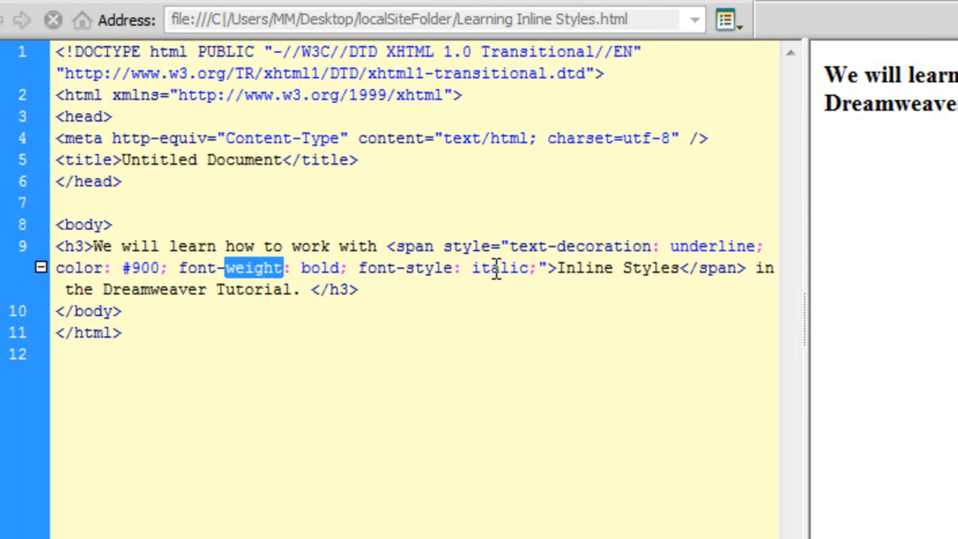
pyautogui.doubleClick(715, 267)
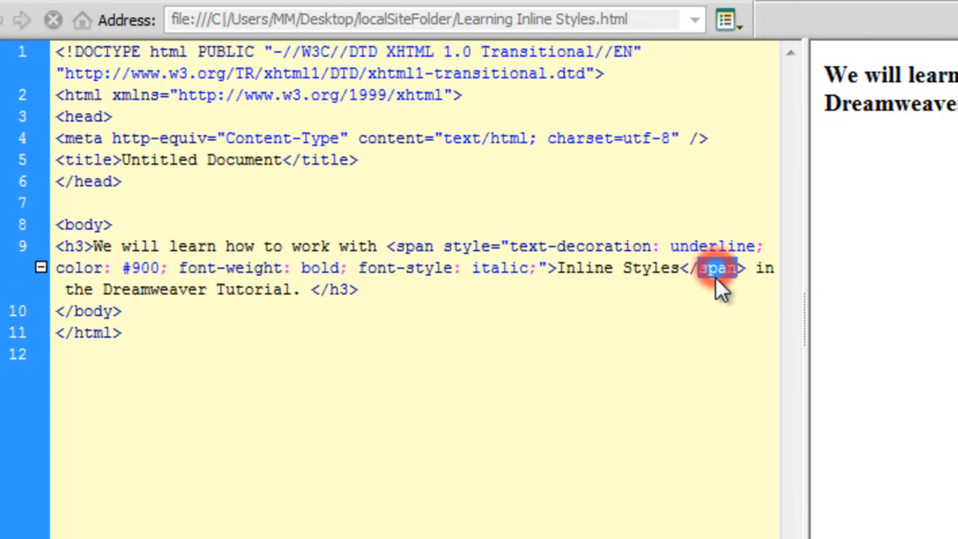
pyautogui.doubleClick(717, 267)
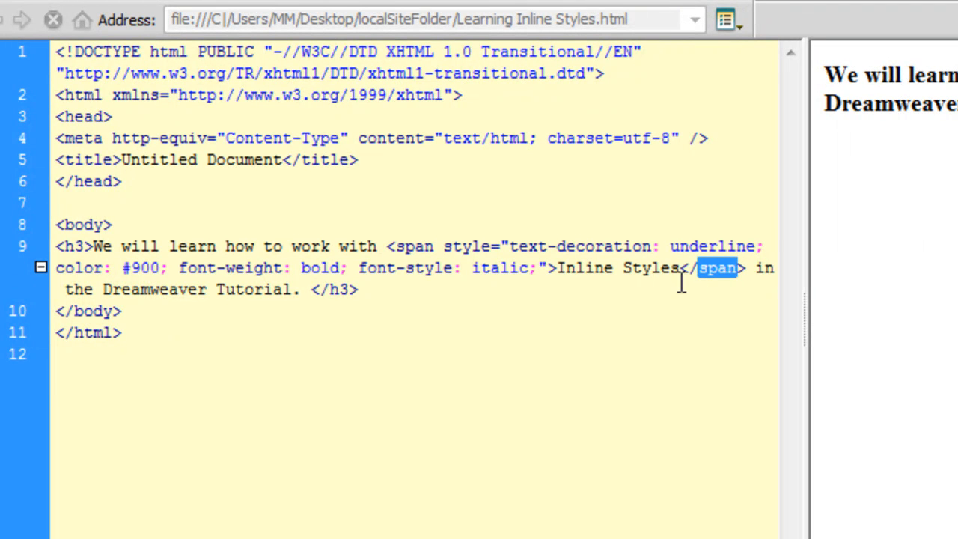
pyautogui.moveTo(554, 270)
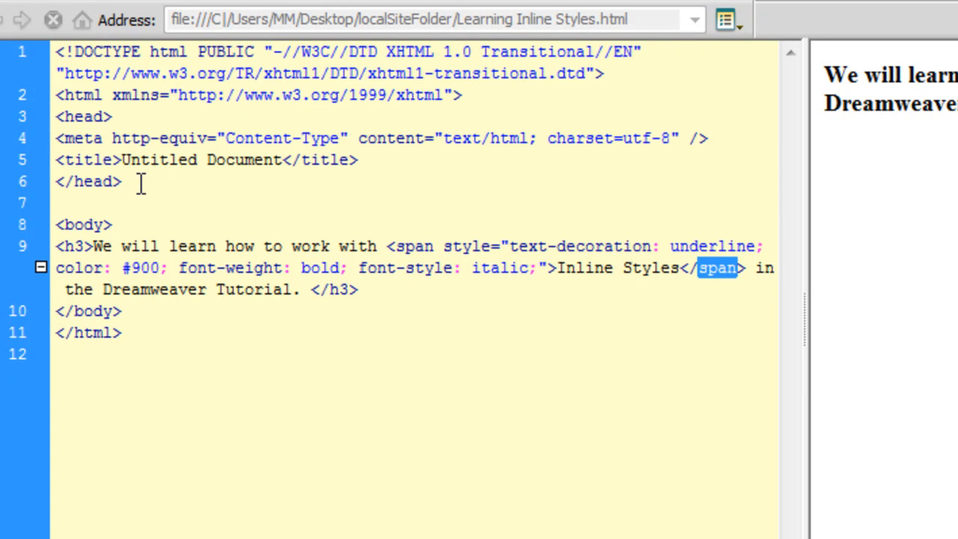
pyautogui.click(138, 182)
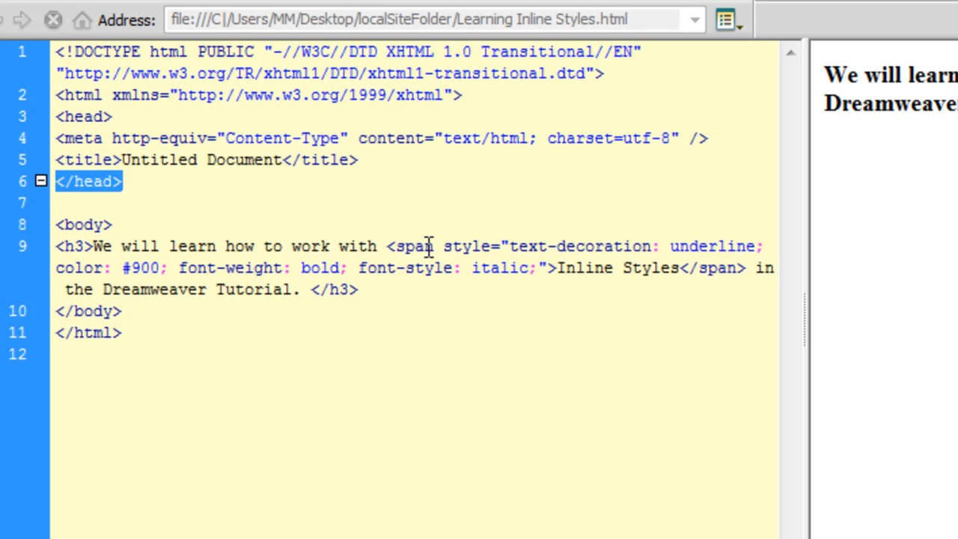
# Step: Convert the span's inline CSS to a rule, naming the new class myrule
pyautogui.rightClick(431, 245)
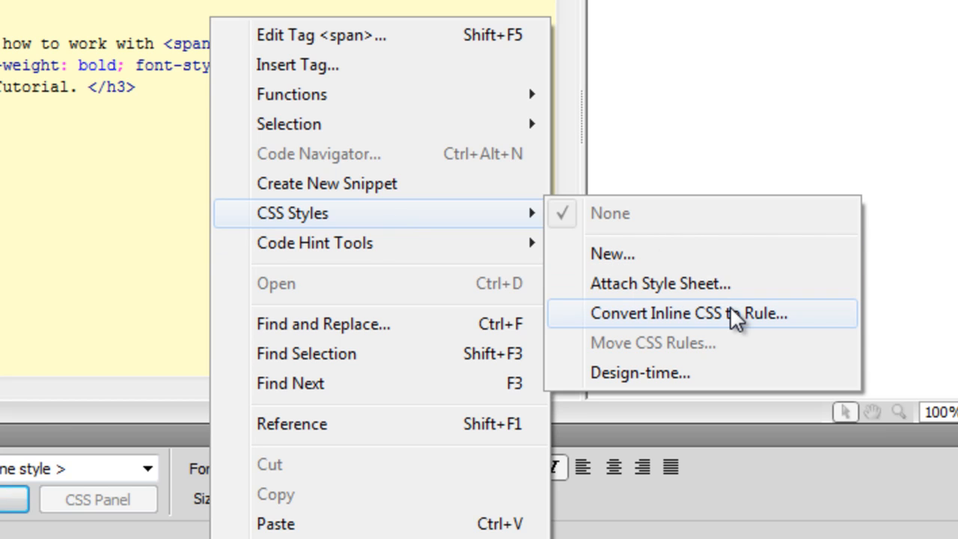
pyautogui.moveTo(737, 322)
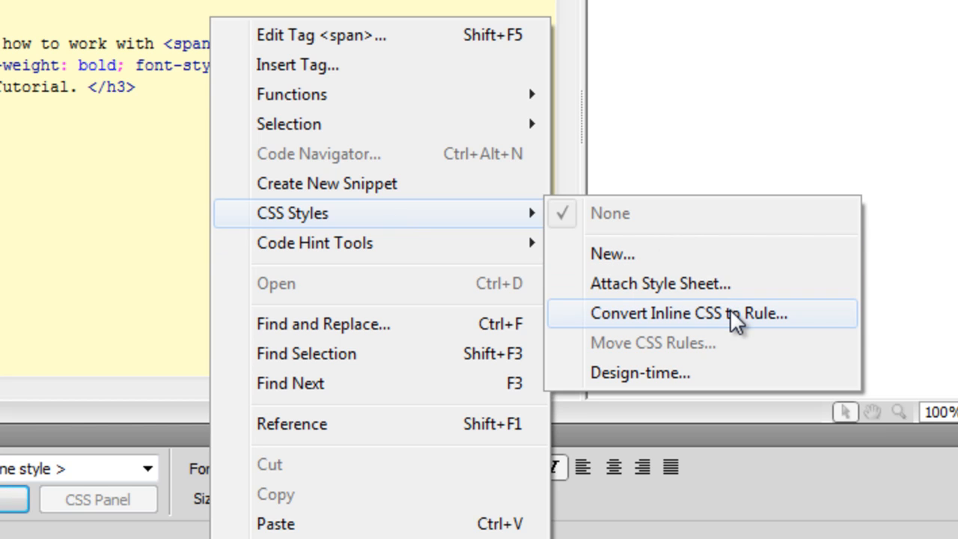
pyautogui.click(688, 312)
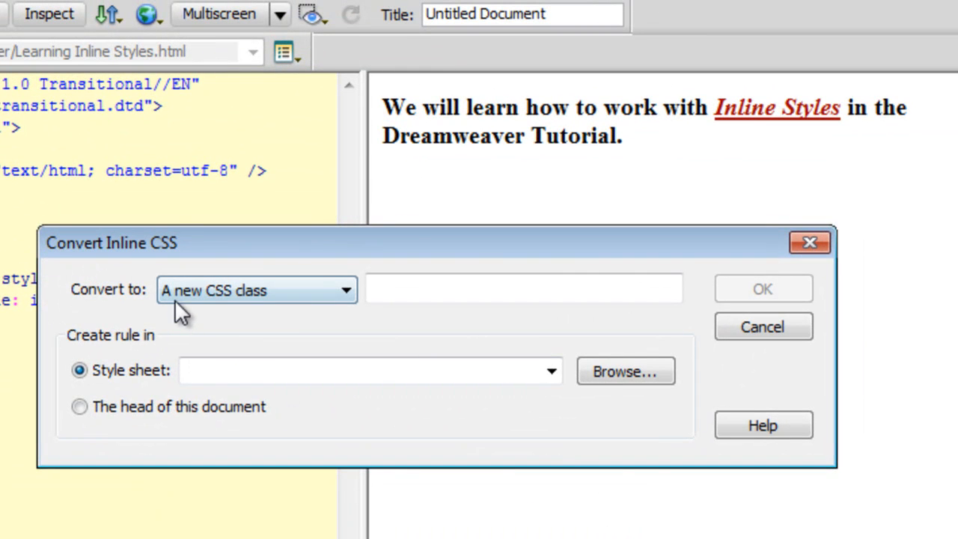
pyautogui.click(524, 289)
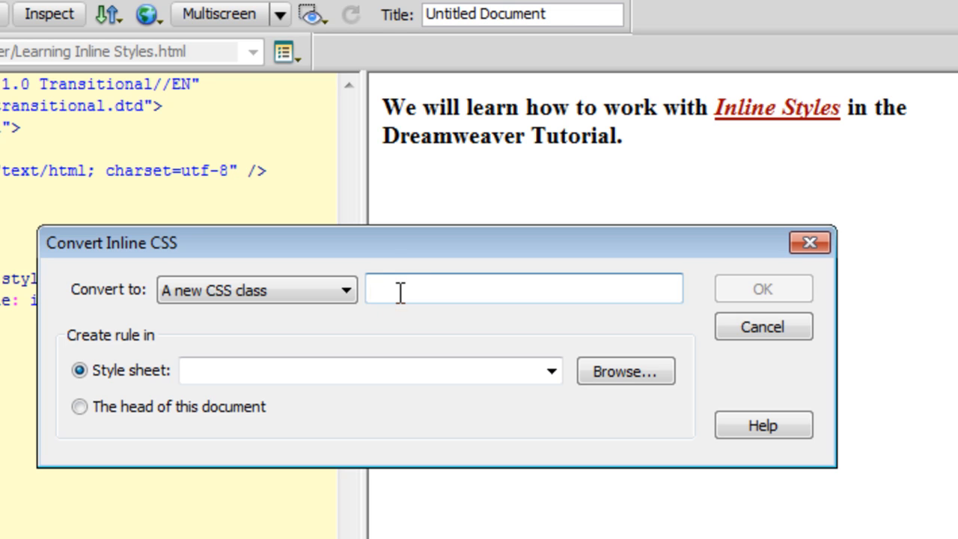
pyautogui.write('myrule')
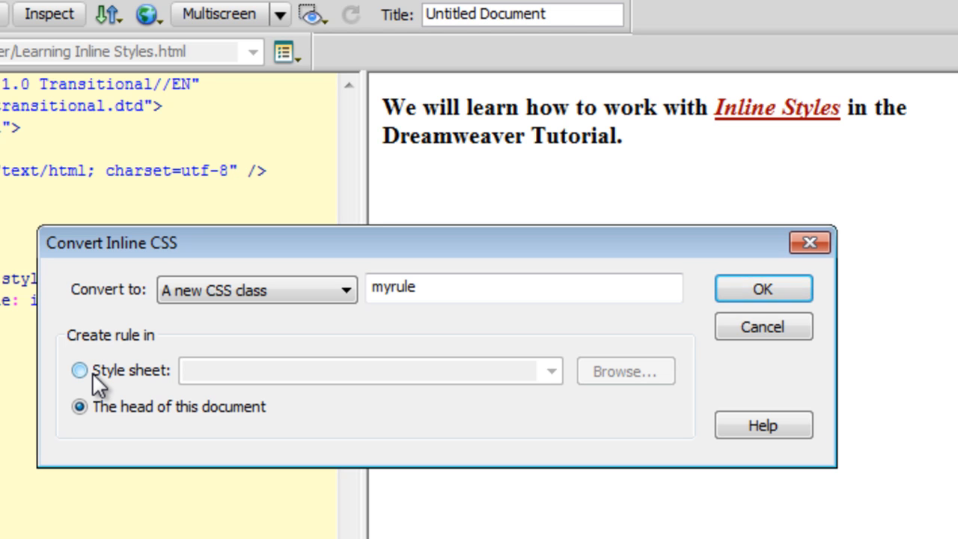
pyautogui.moveTo(228, 329)
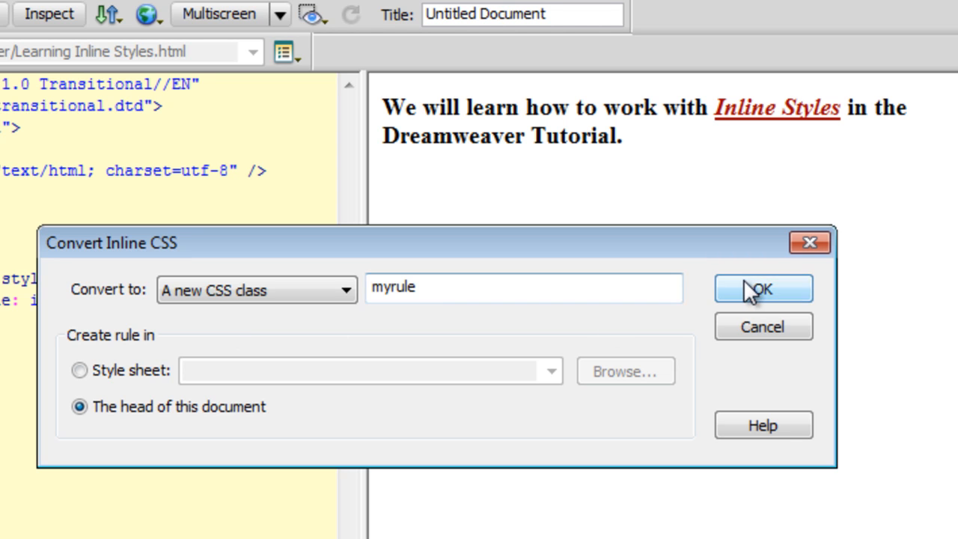
pyautogui.click(764, 287)
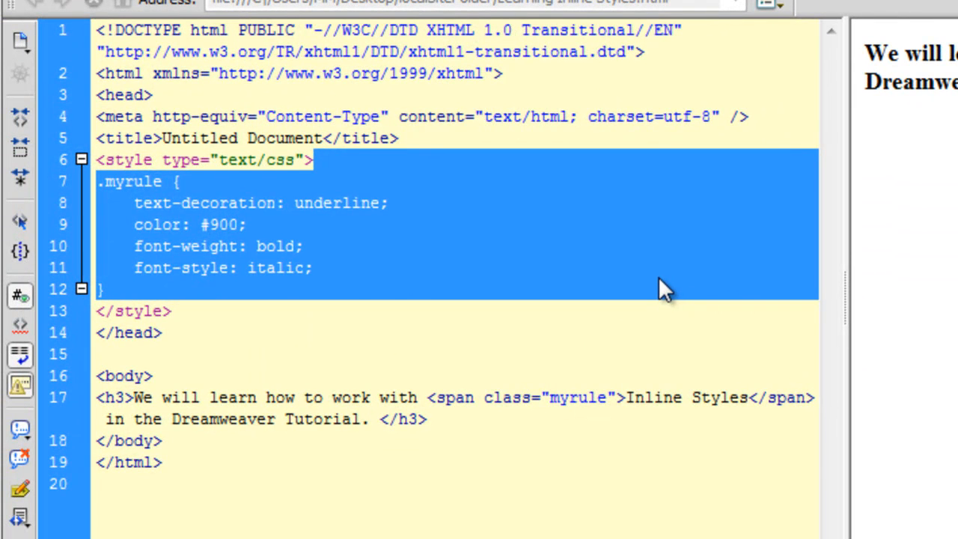
pyautogui.click(641, 277)
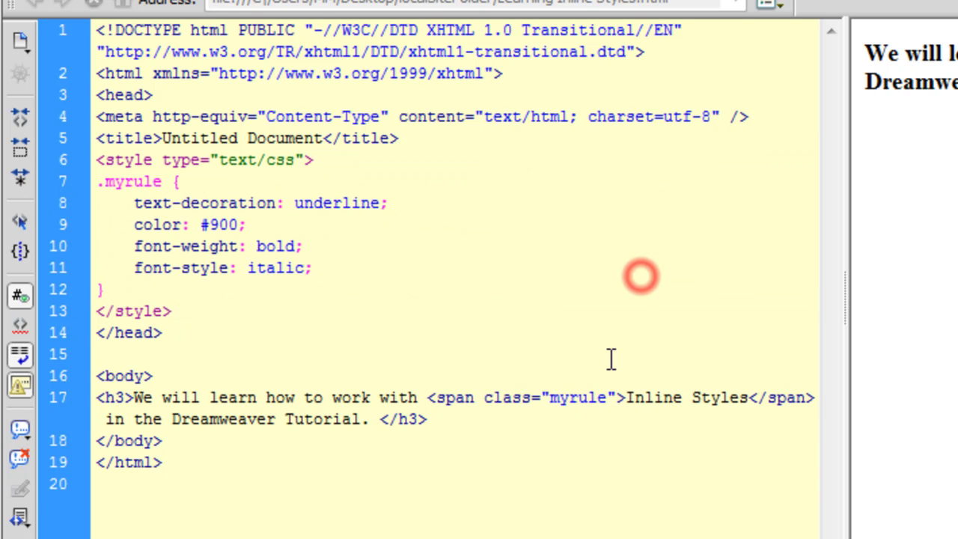
pyautogui.doubleClick(455, 398)
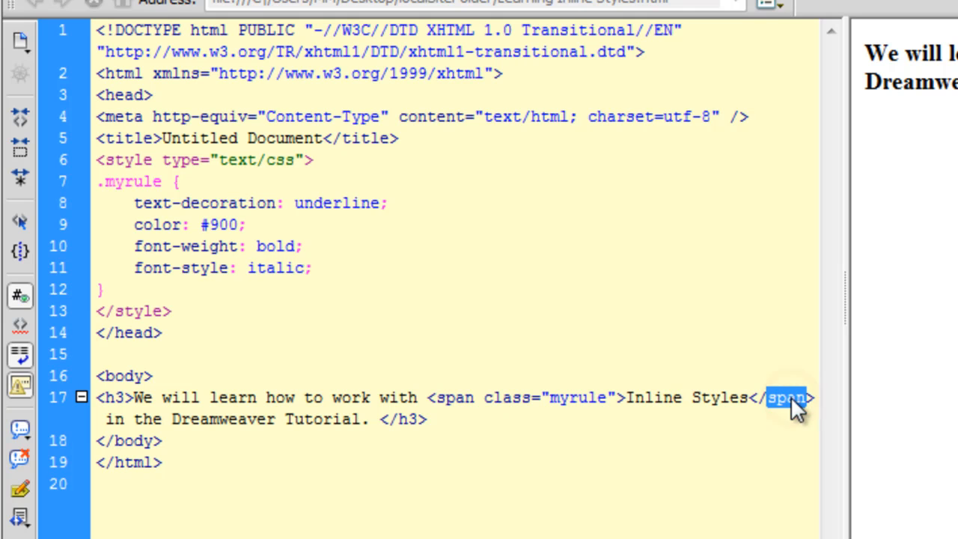
pyautogui.doubleClick(506, 398)
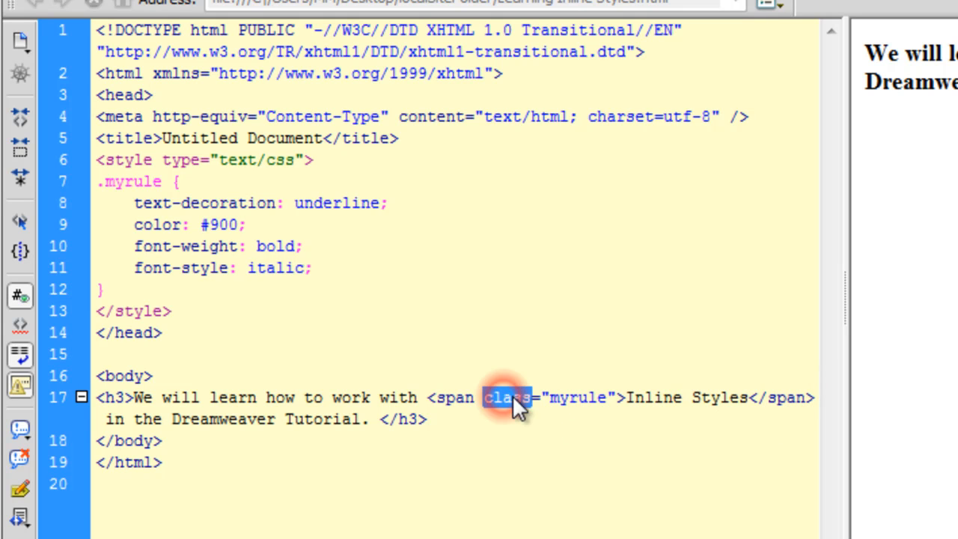
pyautogui.doubleClick(577, 399)
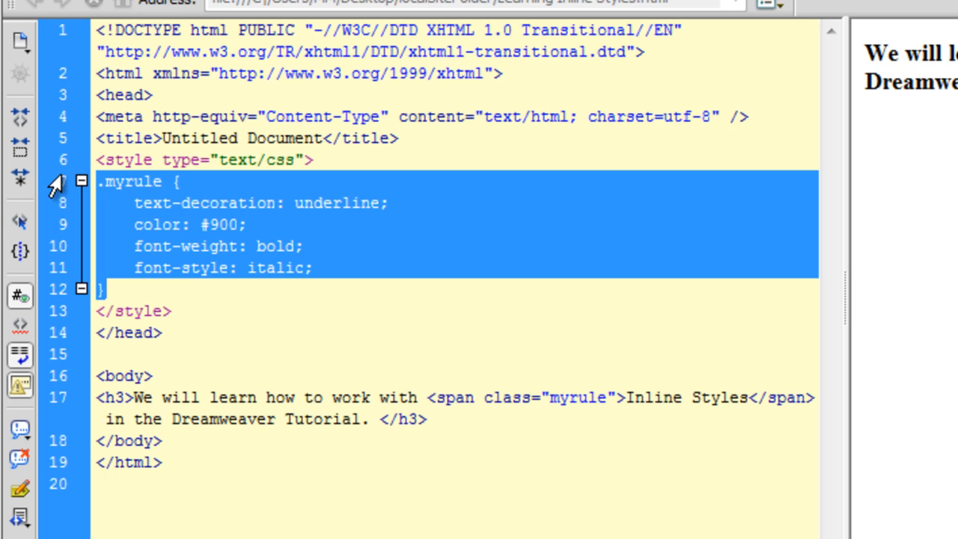
pyautogui.click(180, 225)
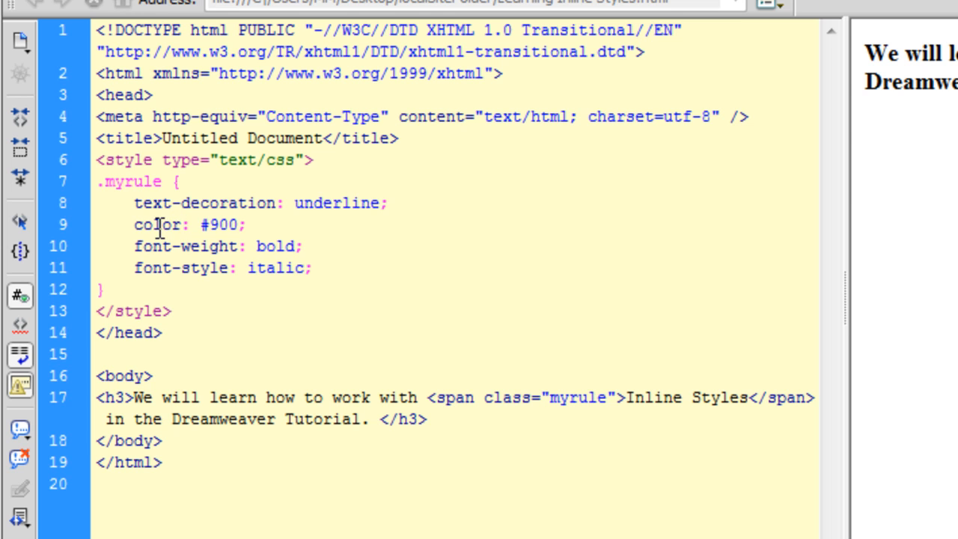
# Step: Start Move CSS Rules from Code view with a new style sheet as destination
pyautogui.rightClick(142, 181)
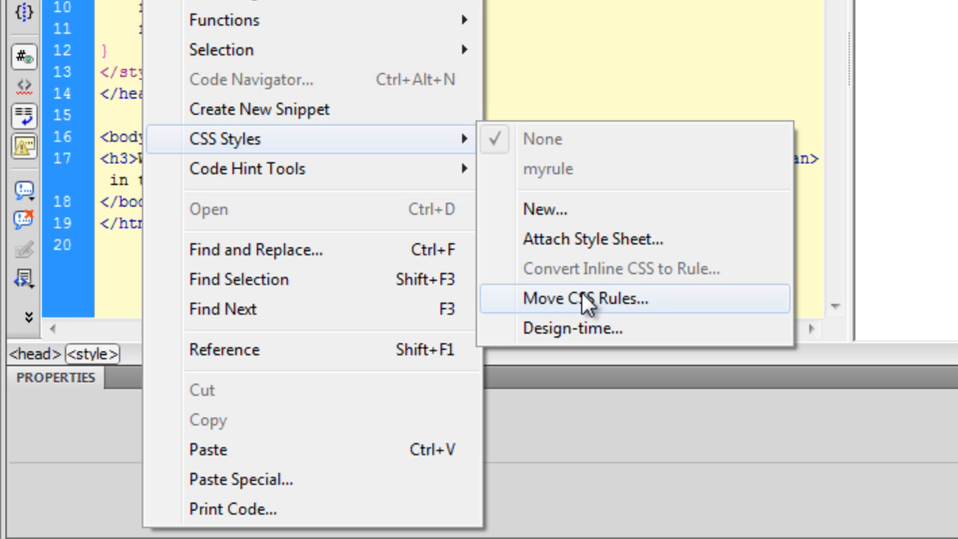
pyautogui.click(584, 298)
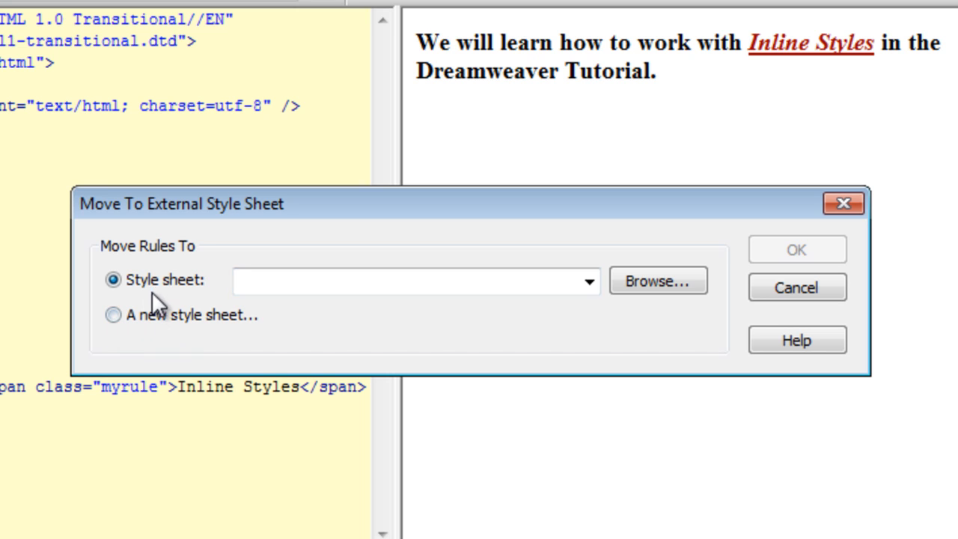
pyautogui.moveTo(163, 306)
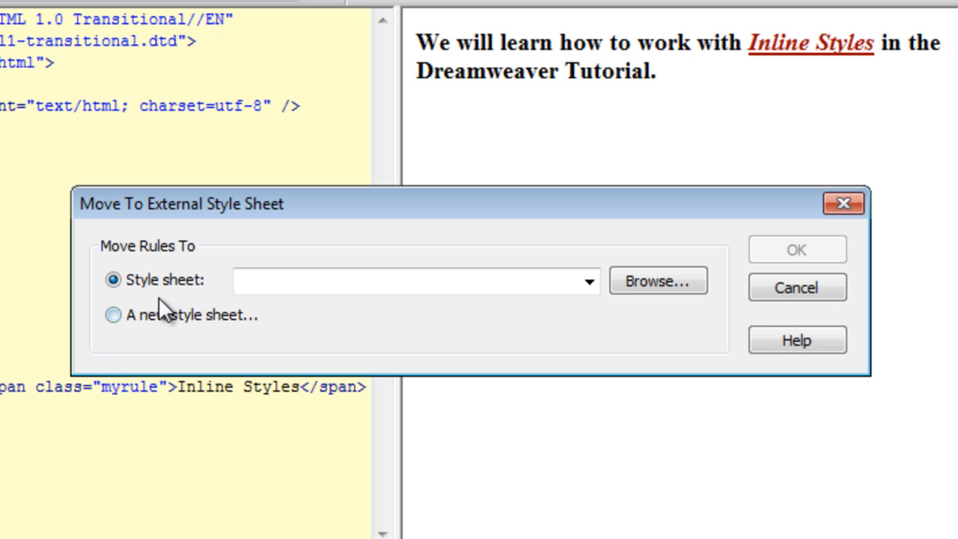
pyautogui.moveTo(202, 307)
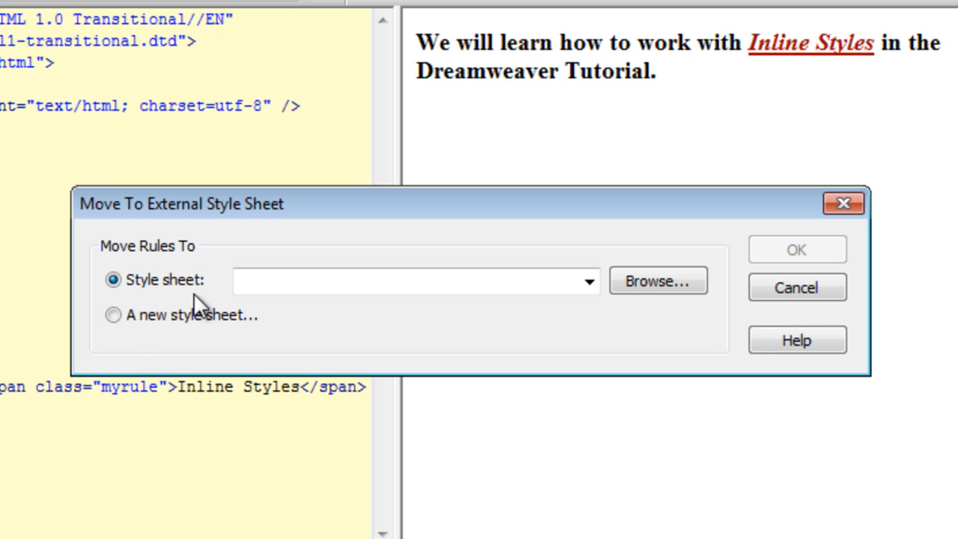
pyautogui.click(114, 315)
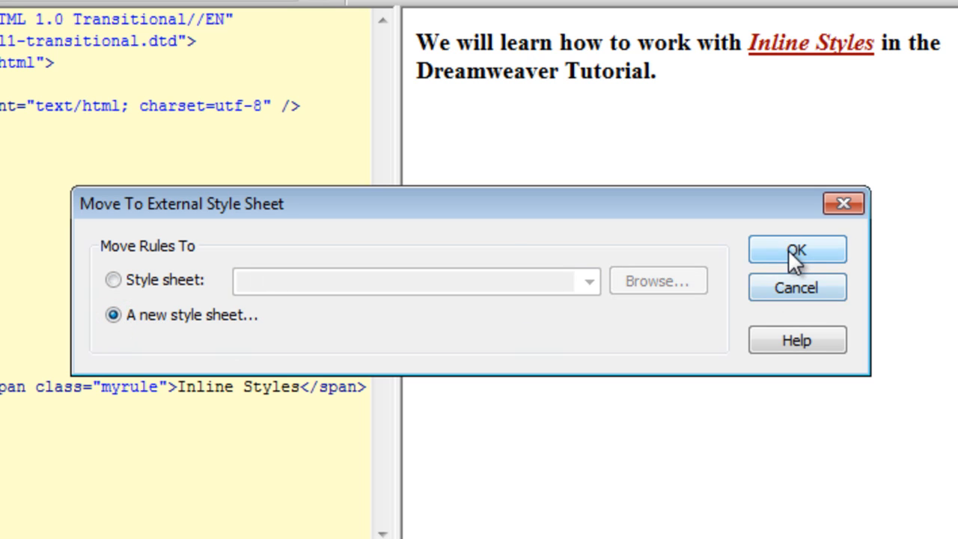
# Step: Confirm the move and save the rules as MystyleSheet.css in localSiteFolder
pyautogui.click(796, 249)
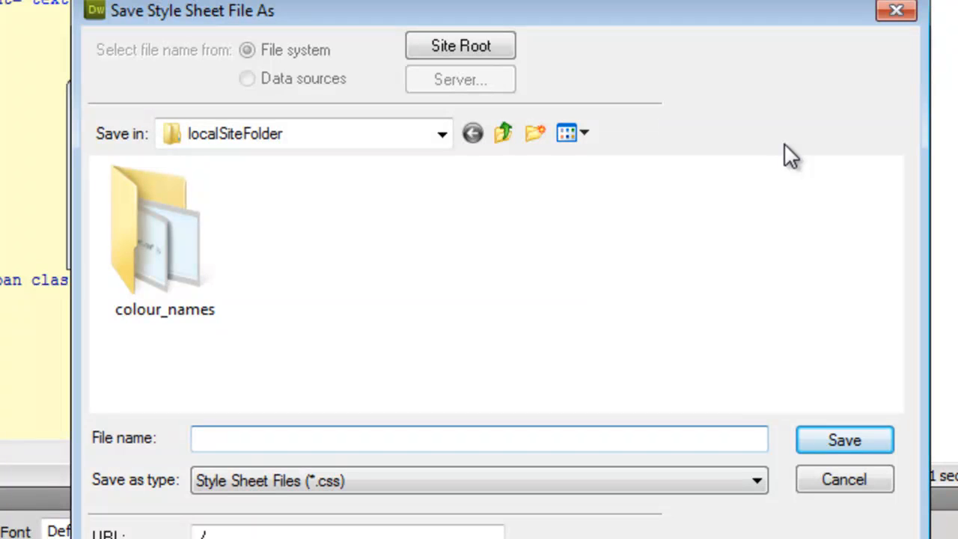
pyautogui.write('M')
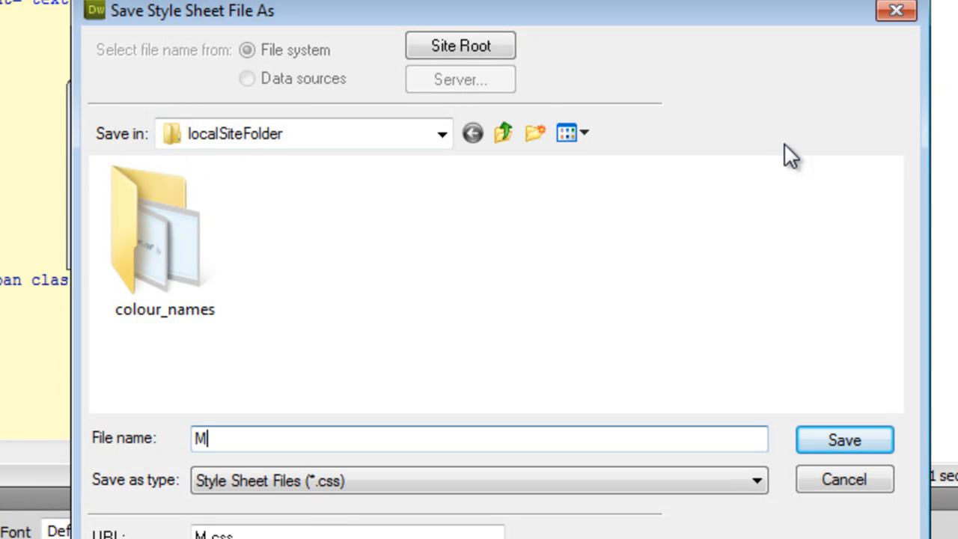
pyautogui.write('y')
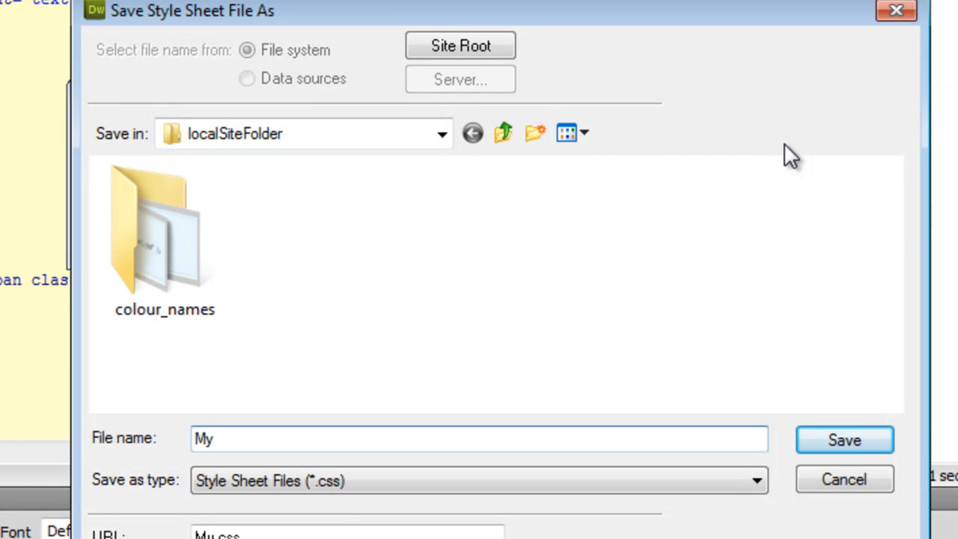
pyautogui.write('style')
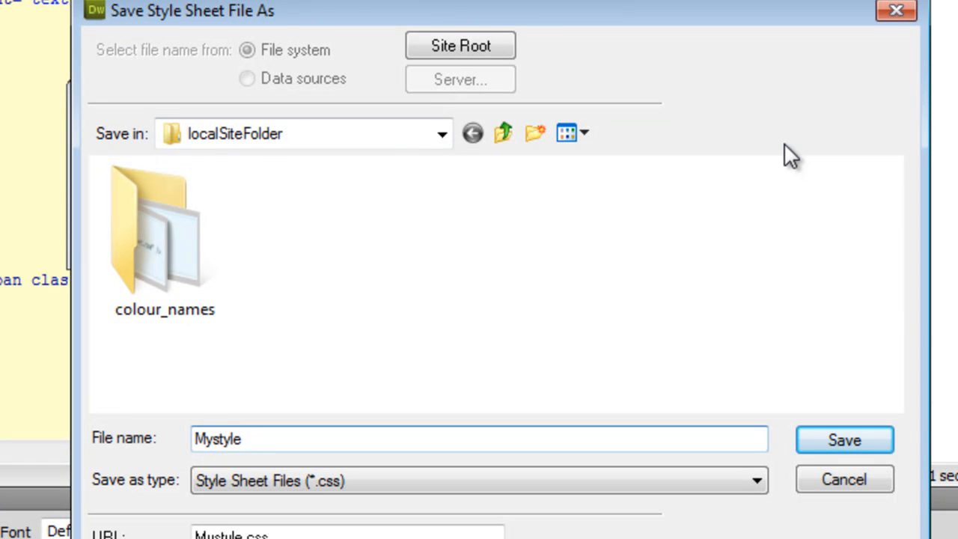
pyautogui.write('Sheet')
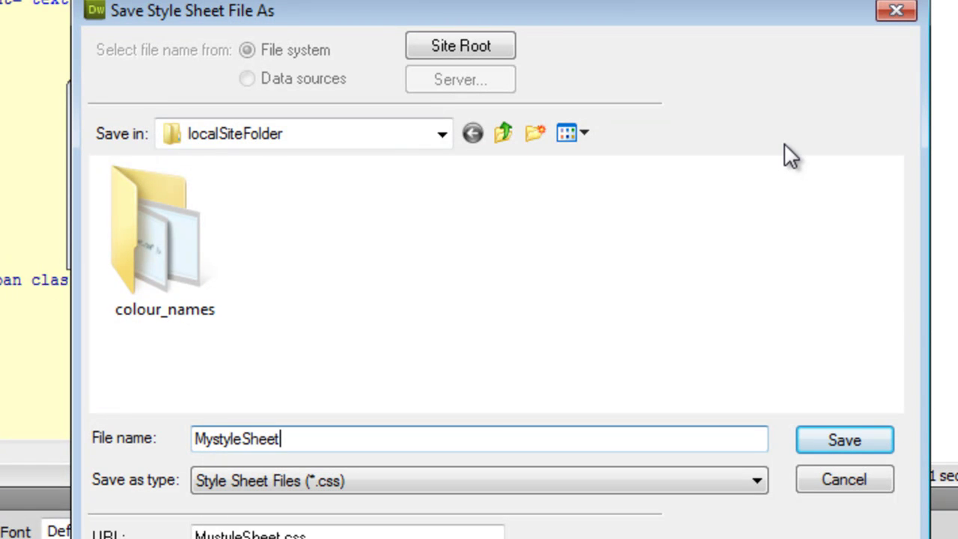
pyautogui.moveTo(845, 440)
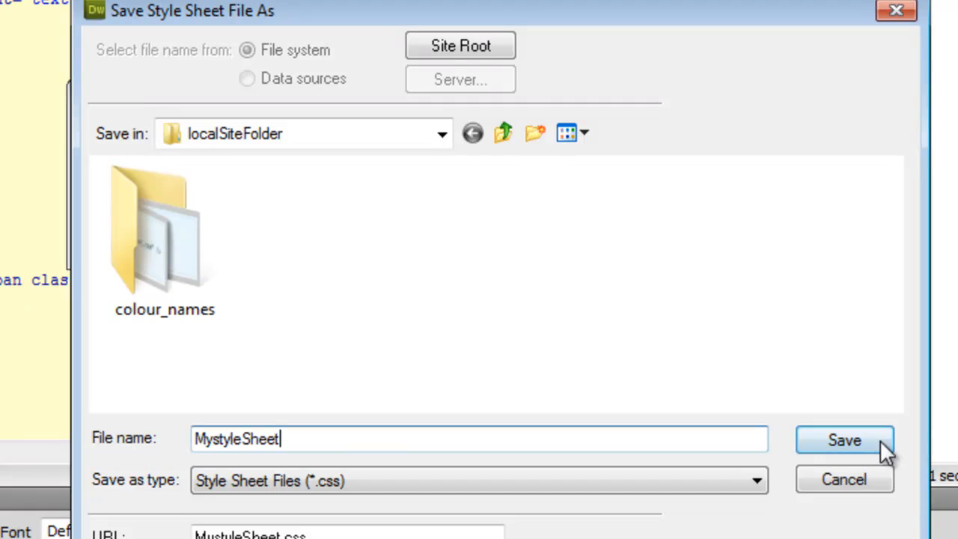
pyautogui.click(844, 441)
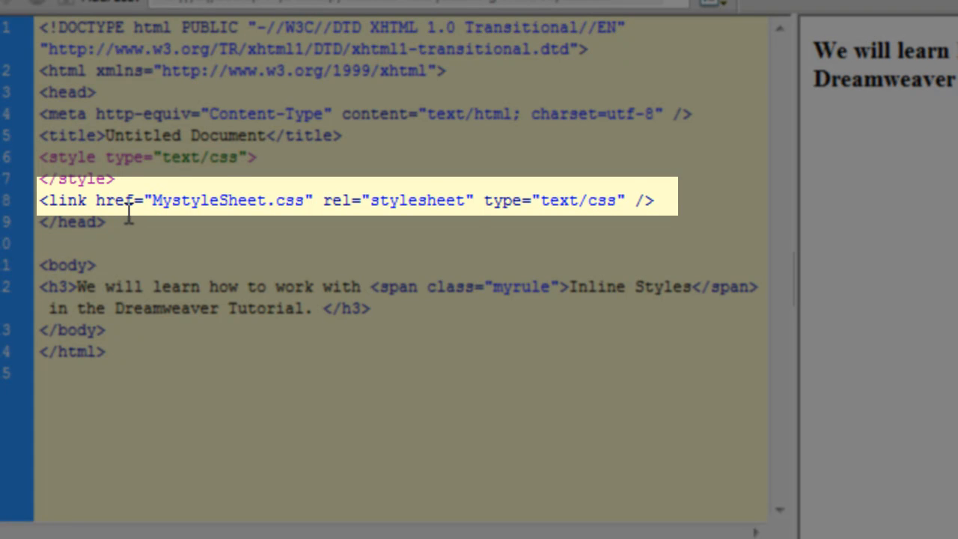
# Step: Inspect the new MystyleSheet.css link line in the page head
pyautogui.click(642, 201)
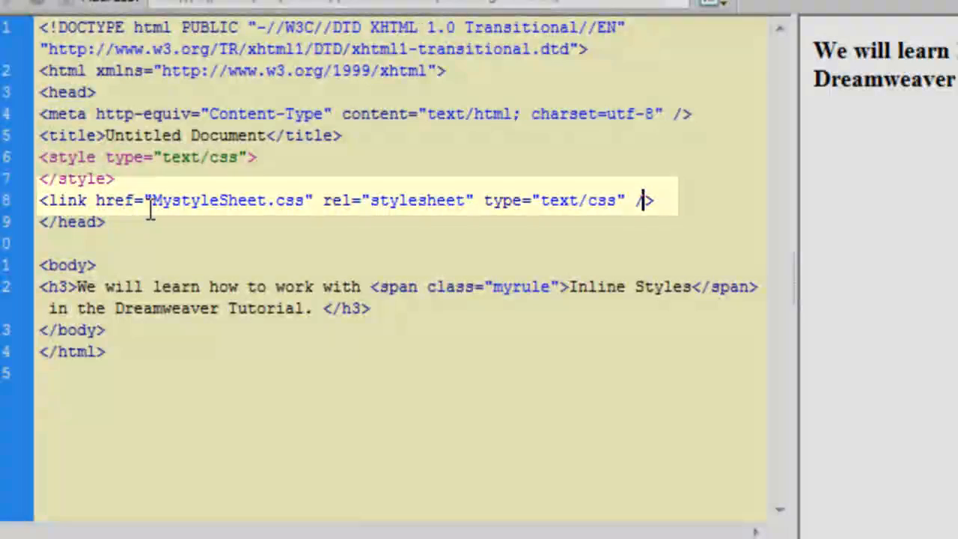
pyautogui.click(193, 200)
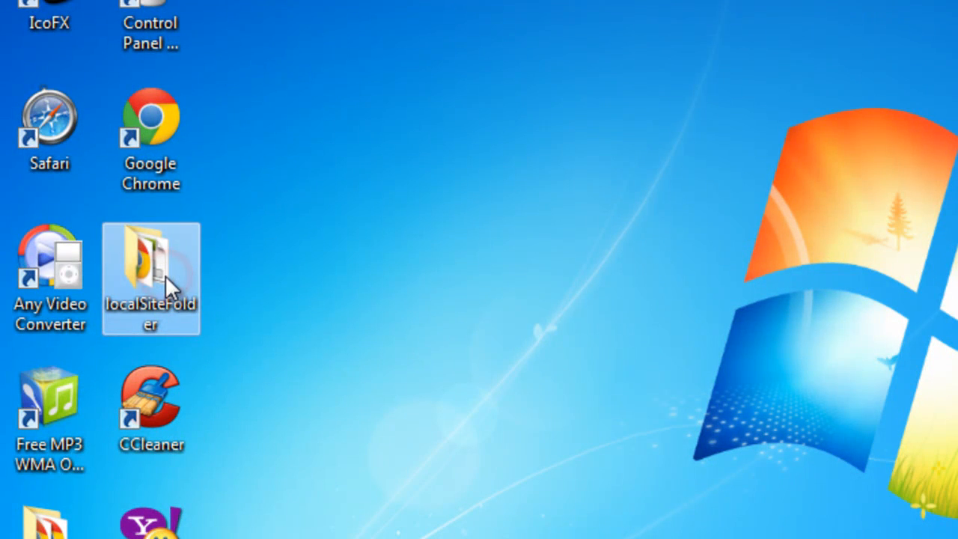
# Step: Show MystyleSheet in localSiteFolder beside the Learning Inline Styles page
pyautogui.doubleClick(150, 277)
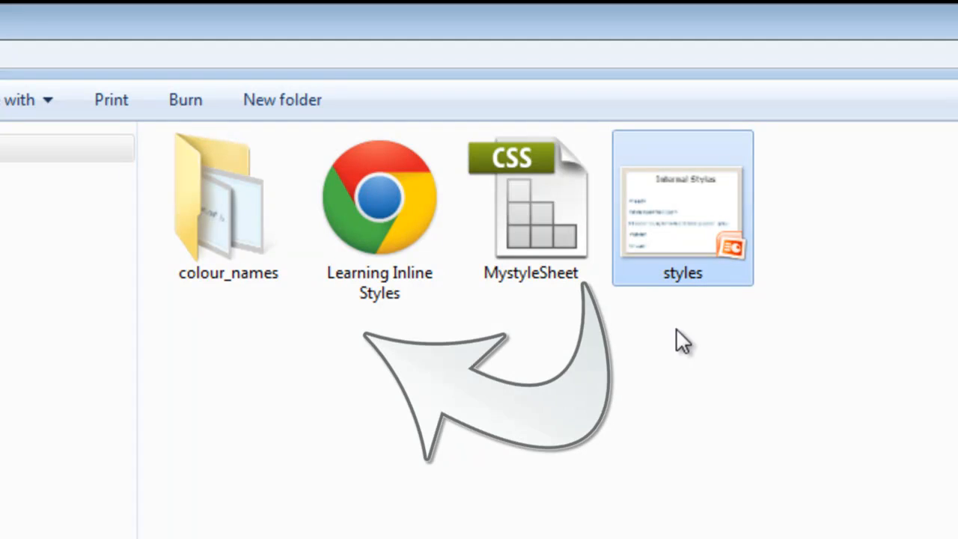
pyautogui.click(532, 210)
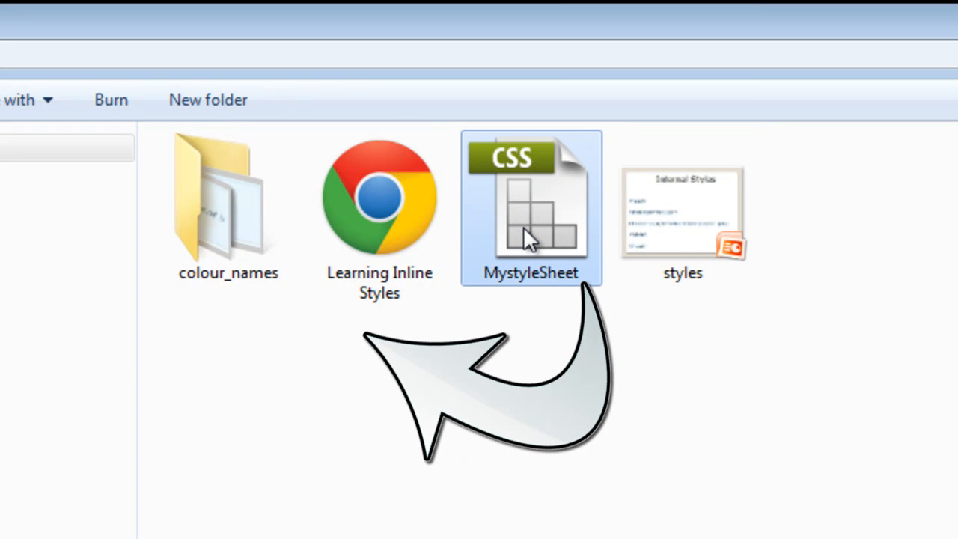
pyautogui.moveTo(528, 257)
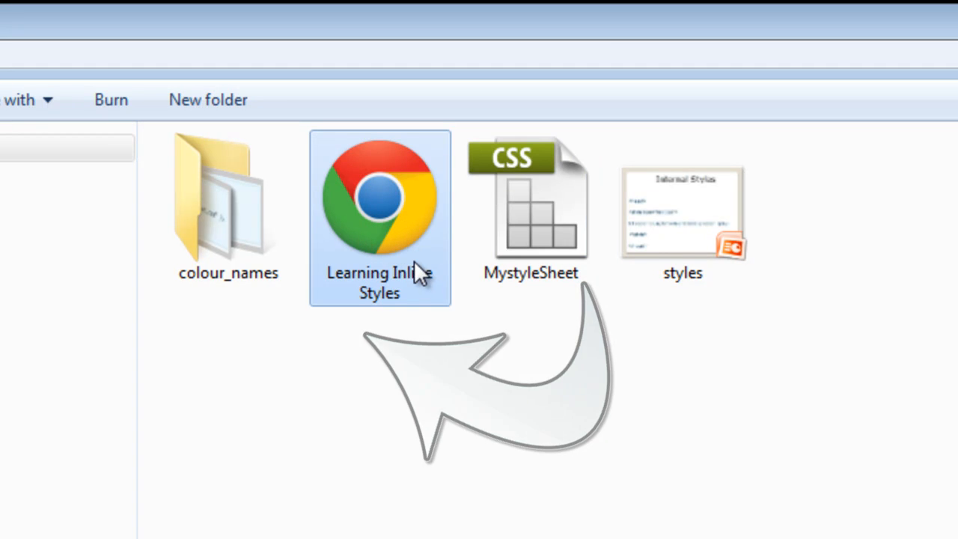
pyautogui.moveTo(397, 239)
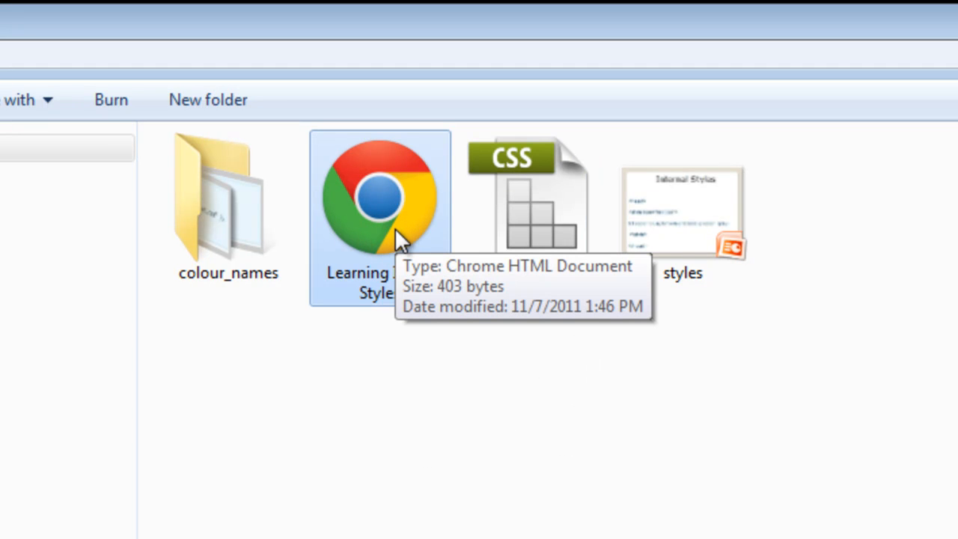